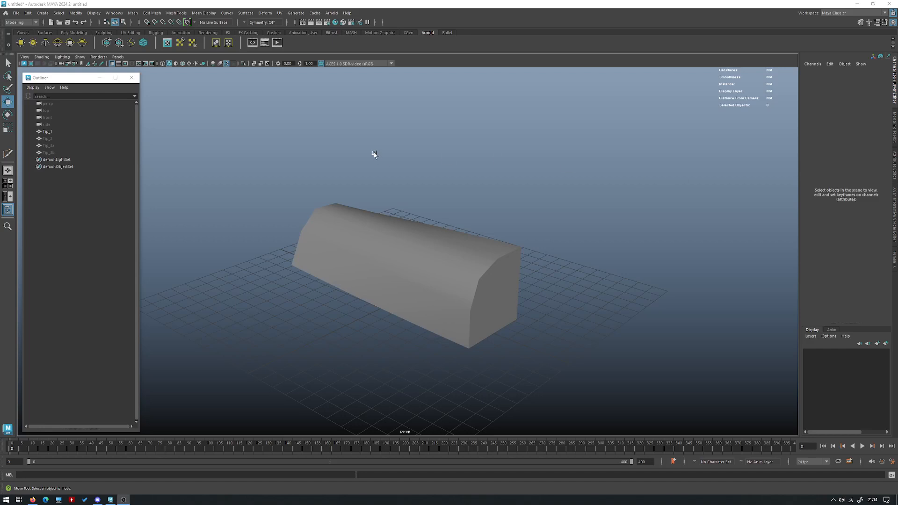
pyautogui.moveTo(374, 147)
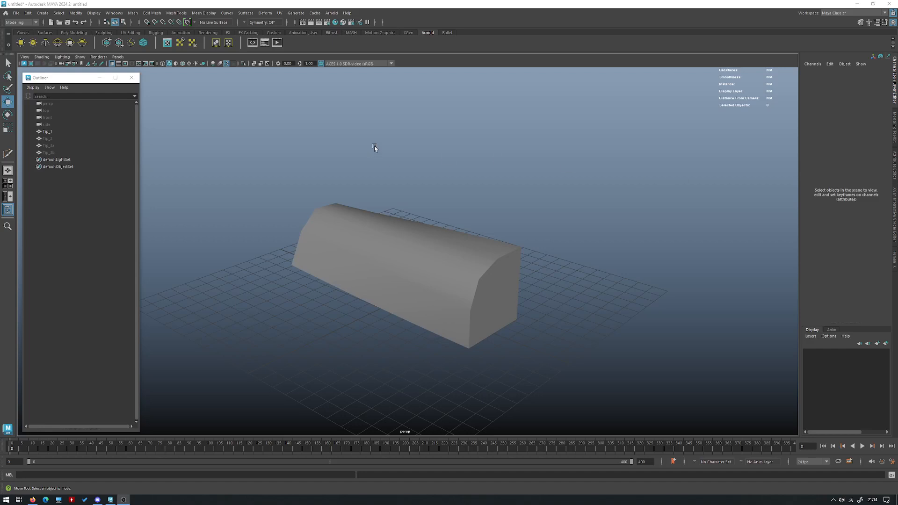
pyautogui.moveTo(365, 128)
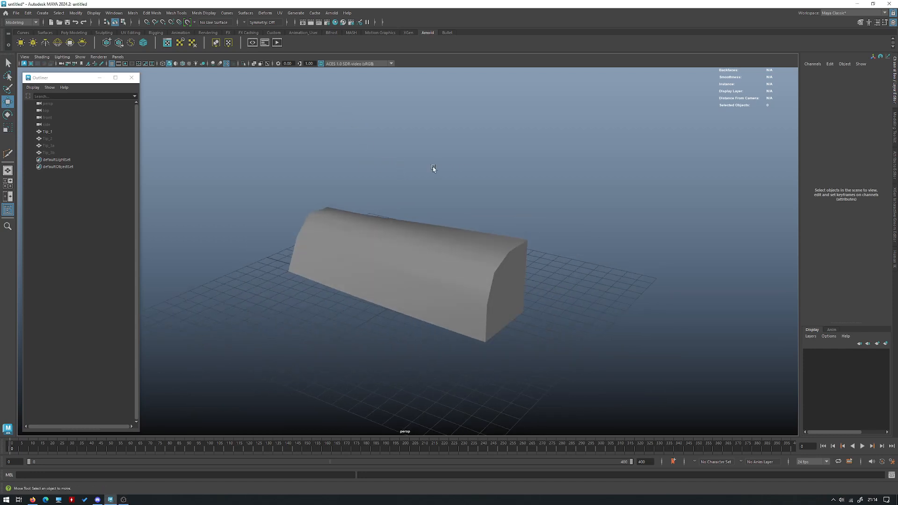
# Orbit around the beveled Tip_1 block to view its side faces
pyautogui.moveTo(433, 168); pyautogui.dragTo(455, 171)
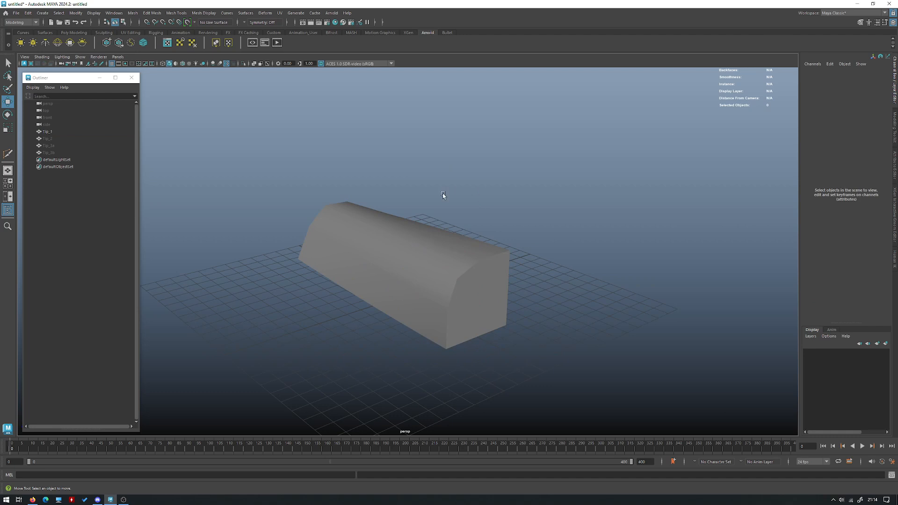
pyautogui.moveTo(424, 150)
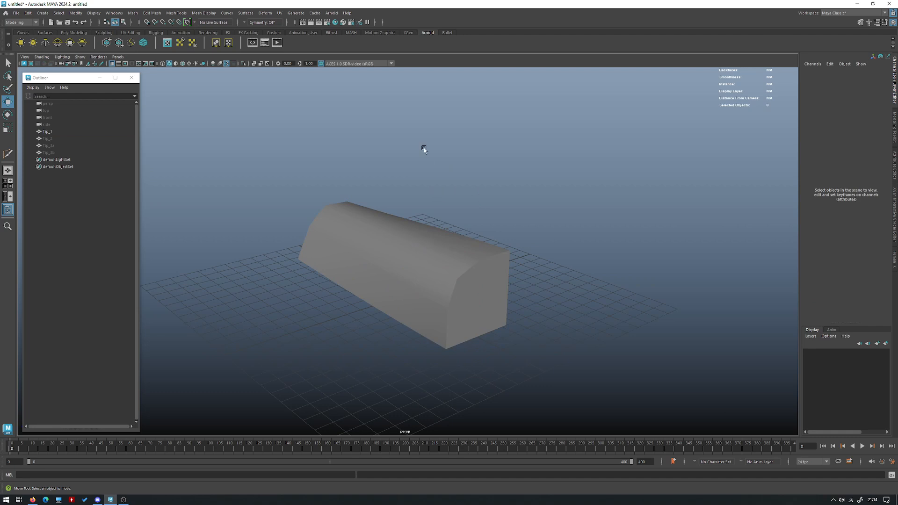
pyautogui.moveTo(494, 92)
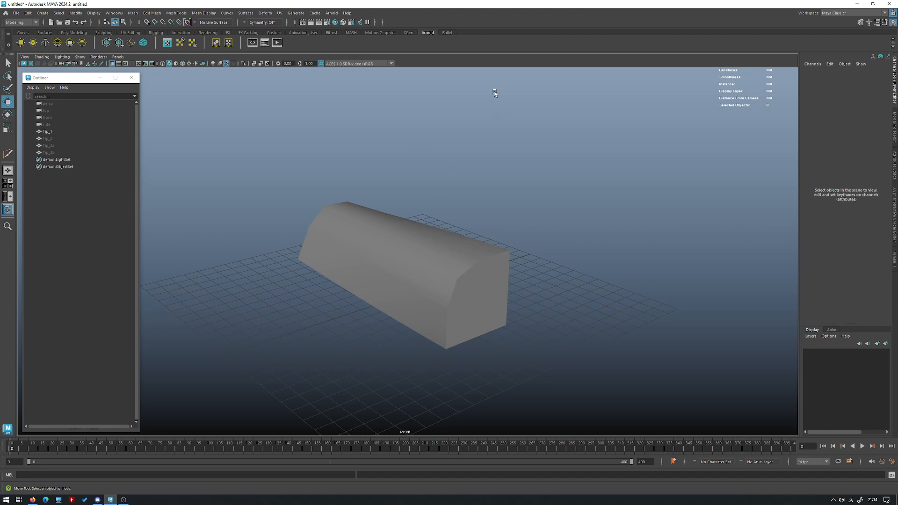
pyautogui.moveTo(484, 224)
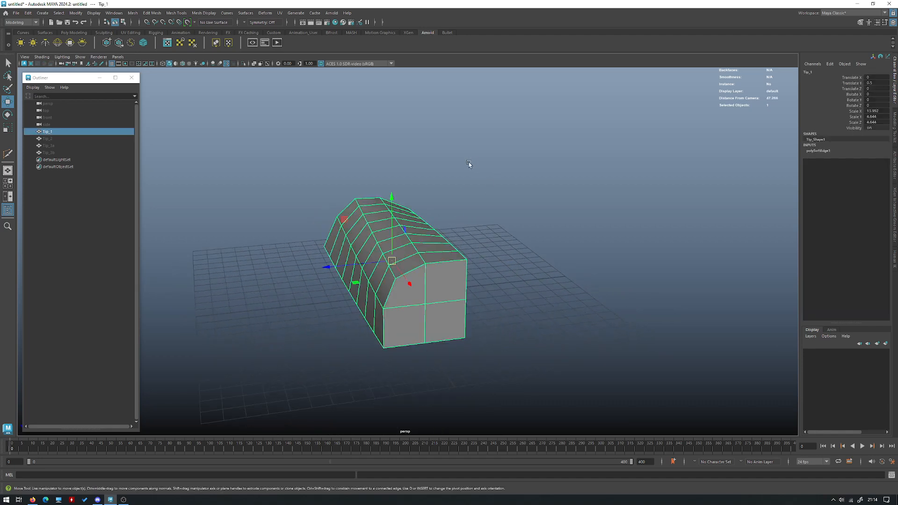
pyautogui.moveTo(470, 166); pyautogui.dragTo(512, 195)
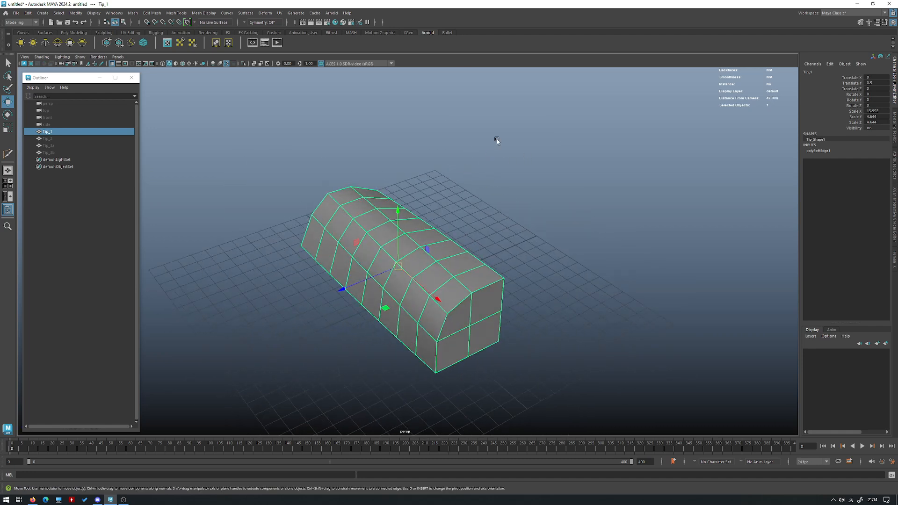
pyautogui.moveTo(458, 225)
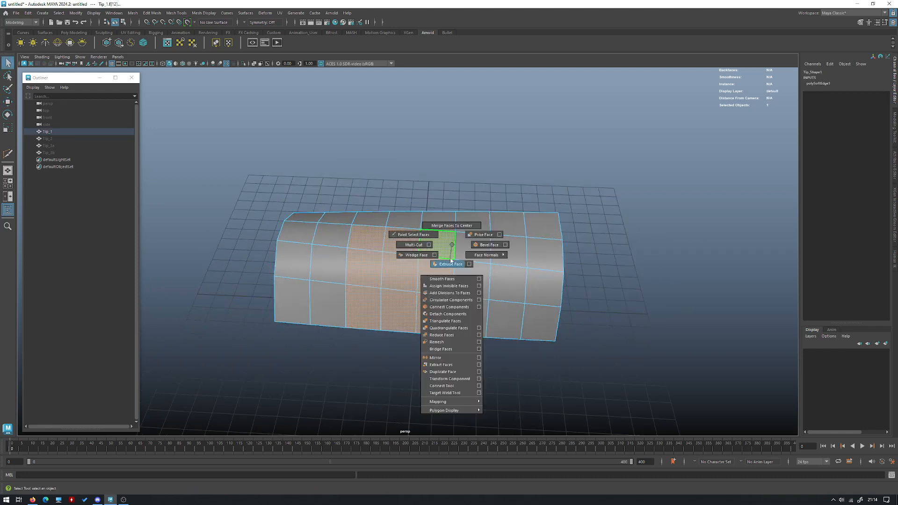
# Inset a panel into the block's side, cut a supporting edge loop, and inspect the smoothed result
pyautogui.click(450, 264)
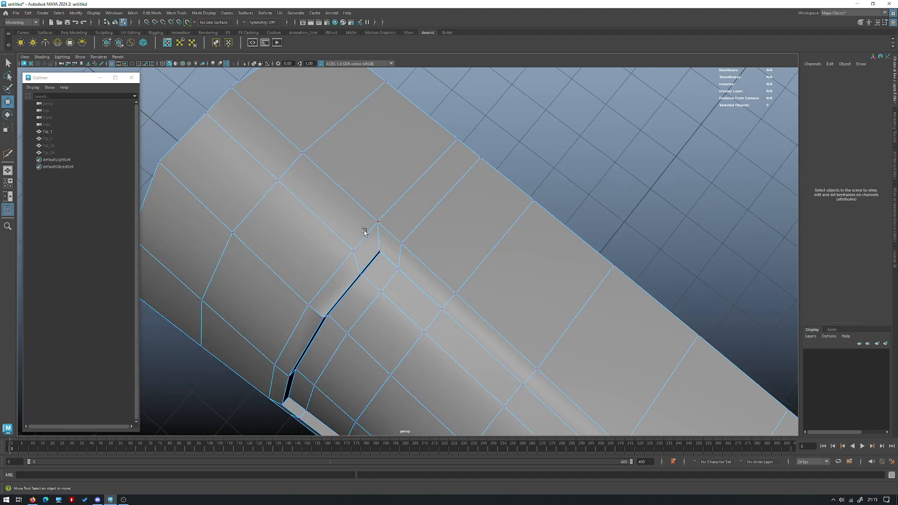
pyautogui.moveTo(378, 223); pyautogui.dragTo(435, 178)
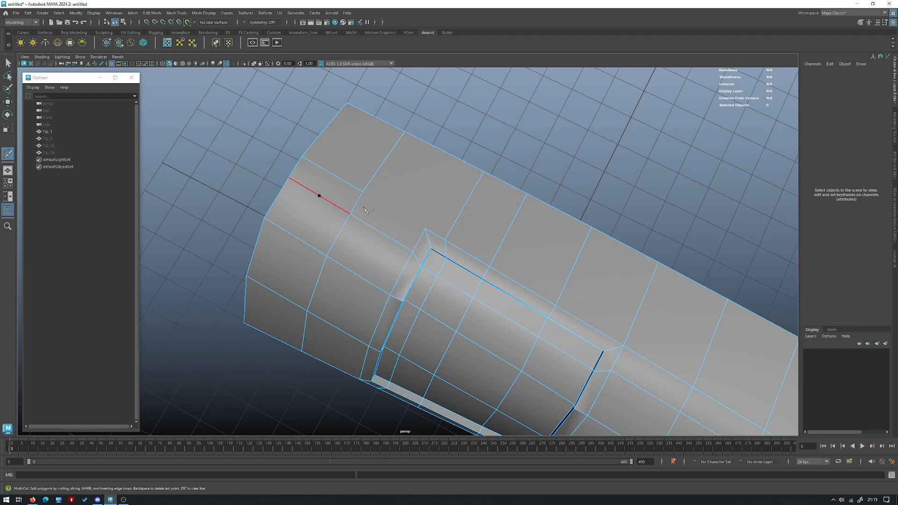
pyautogui.click(406, 132)
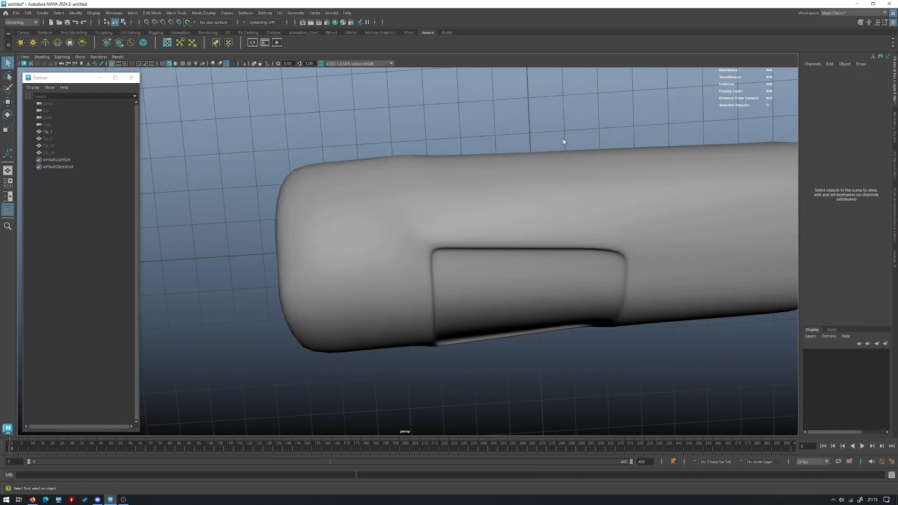
pyautogui.moveTo(564, 141); pyautogui.dragTo(491, 177)
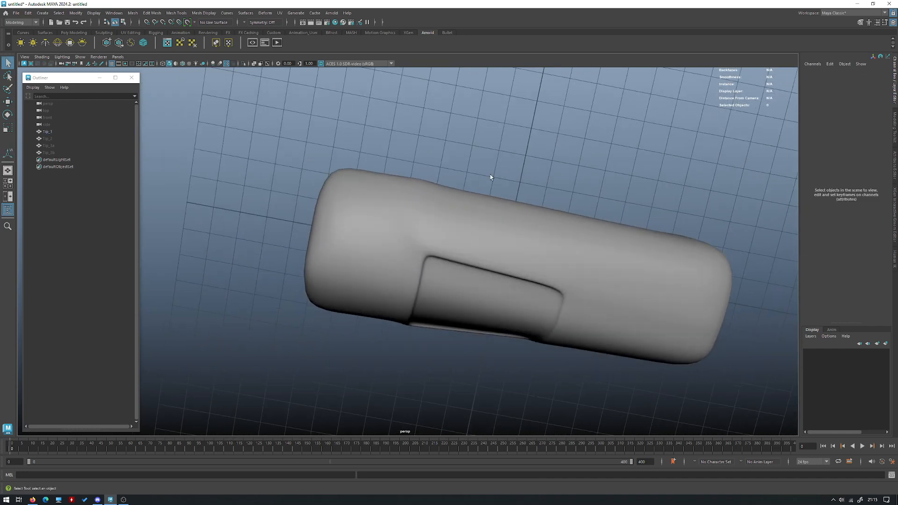
pyautogui.click(47, 131)
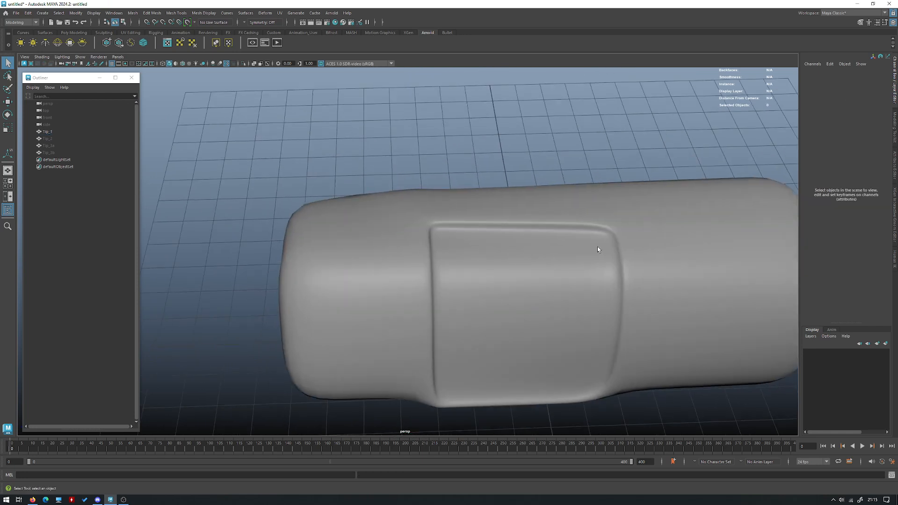
pyautogui.click(46, 131)
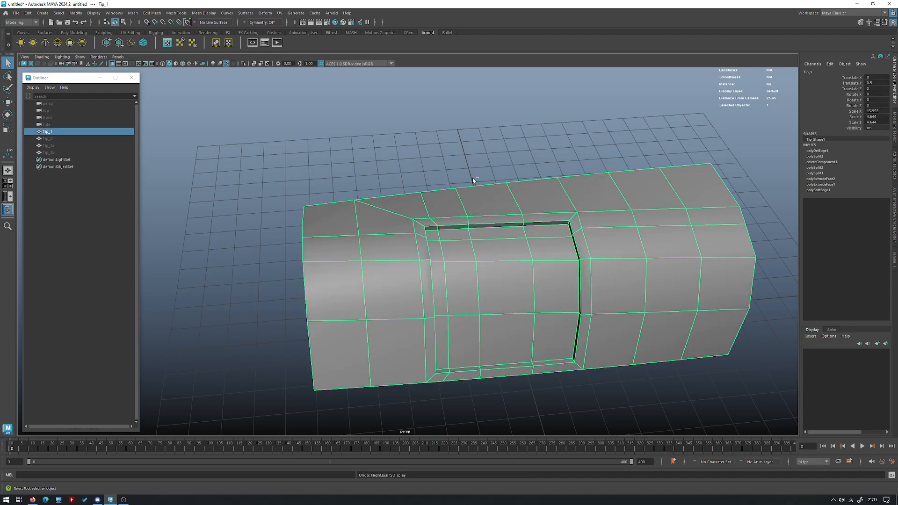
# Undo the inset panel and support loops, then orbit around the plain subdivided block
pyautogui.click(473, 178)
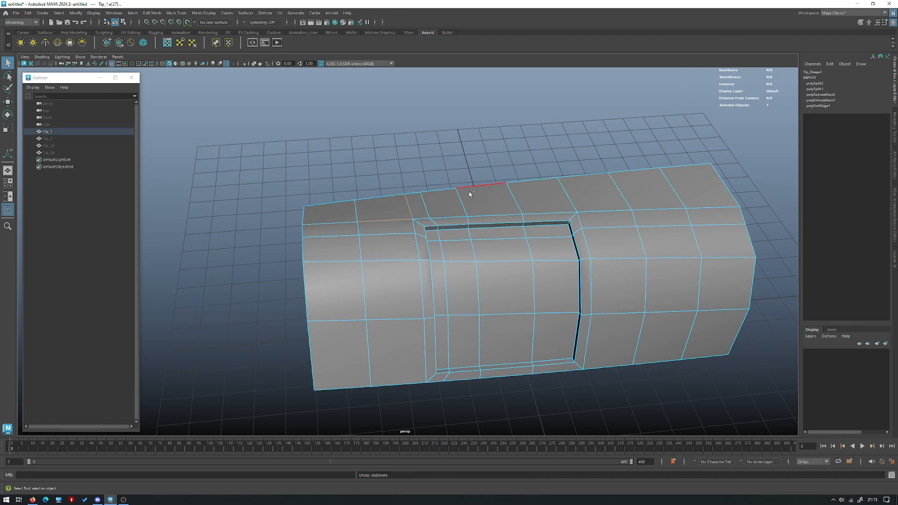
pyautogui.click(490, 184)
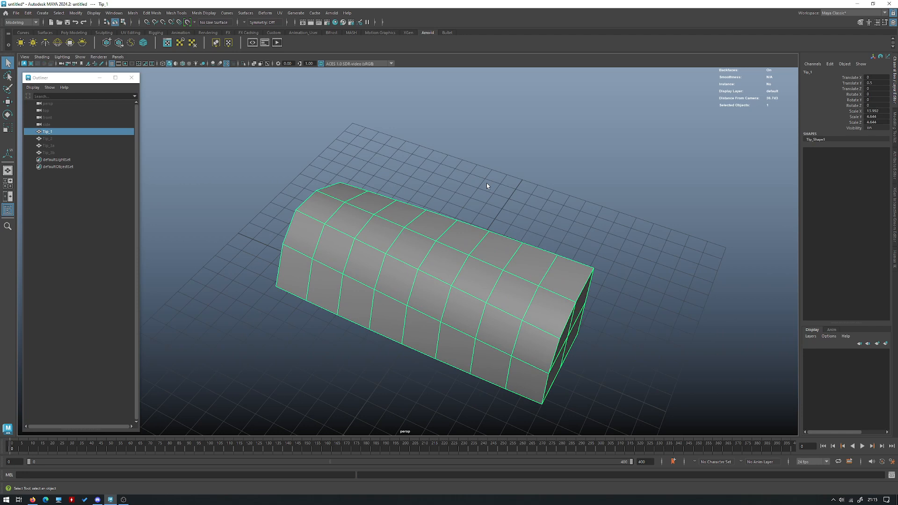
pyautogui.moveTo(487, 186); pyautogui.dragTo(492, 268)
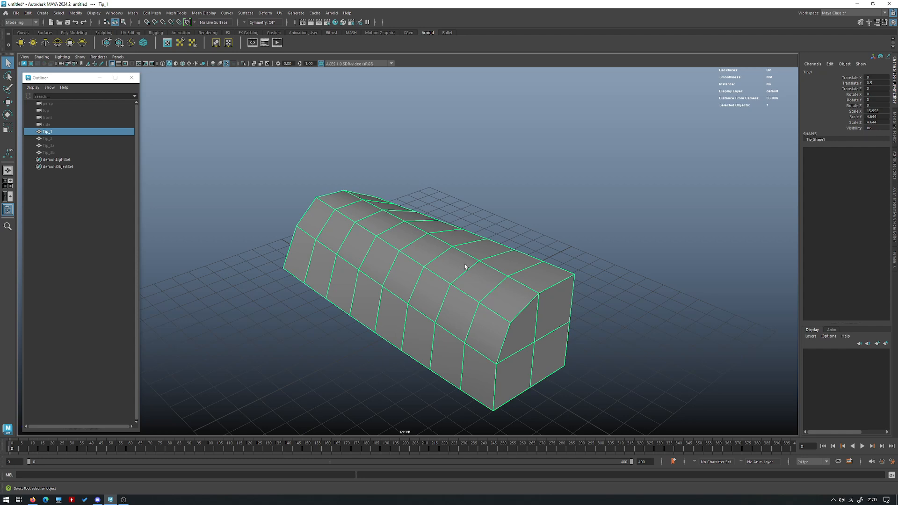
pyautogui.moveTo(474, 216)
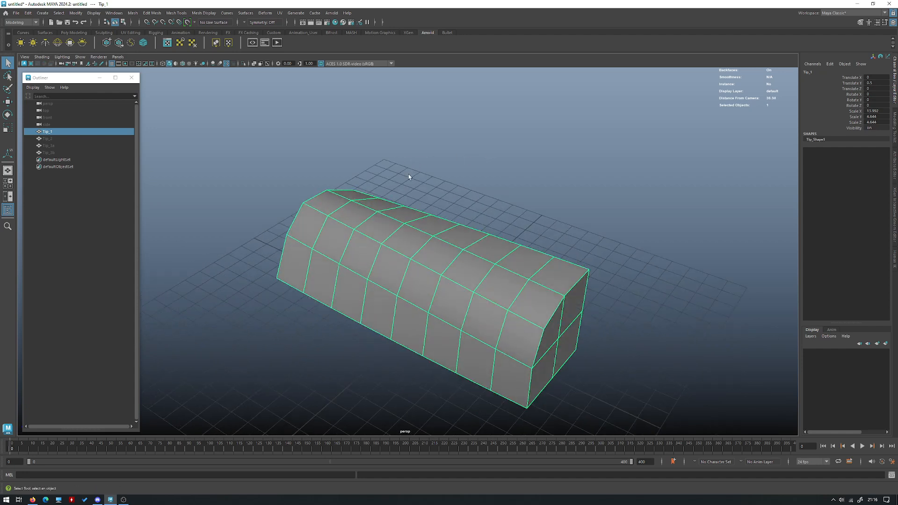
pyautogui.moveTo(409, 178); pyautogui.dragTo(391, 222)
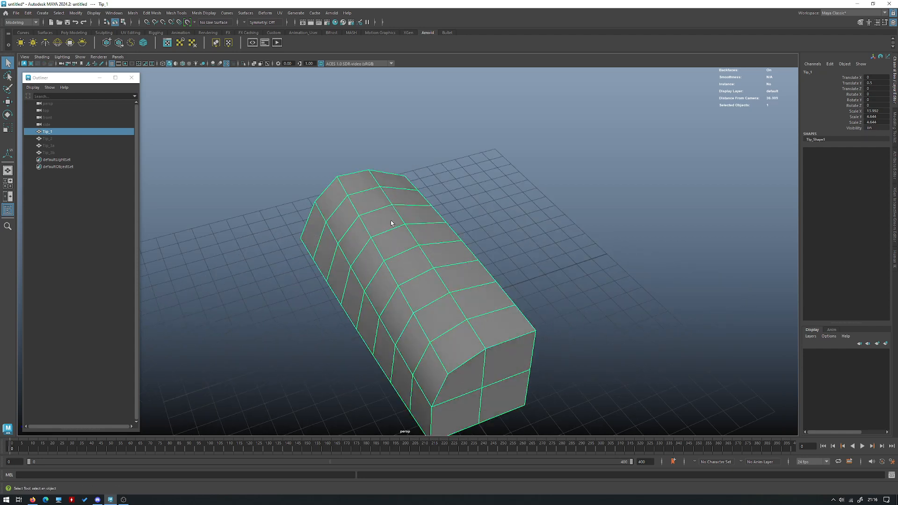
pyautogui.moveTo(487, 168)
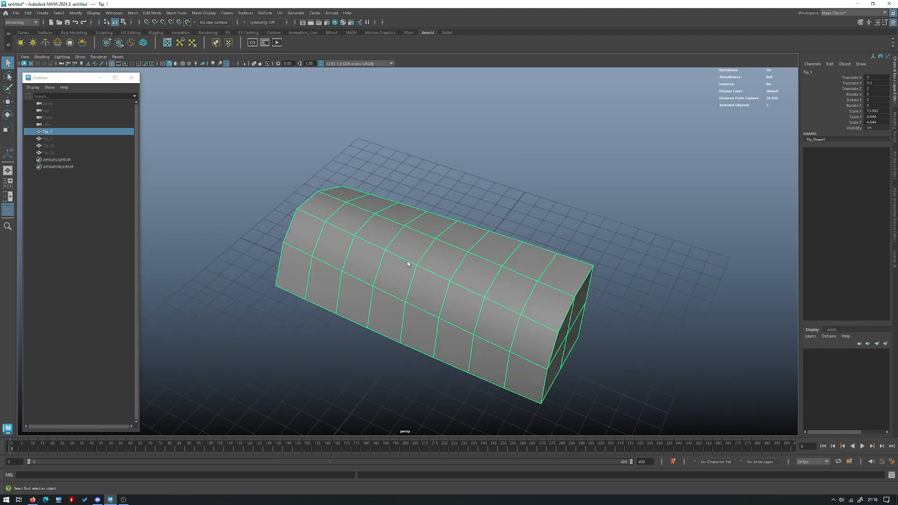
pyautogui.moveTo(408, 263); pyautogui.dragTo(470, 256)
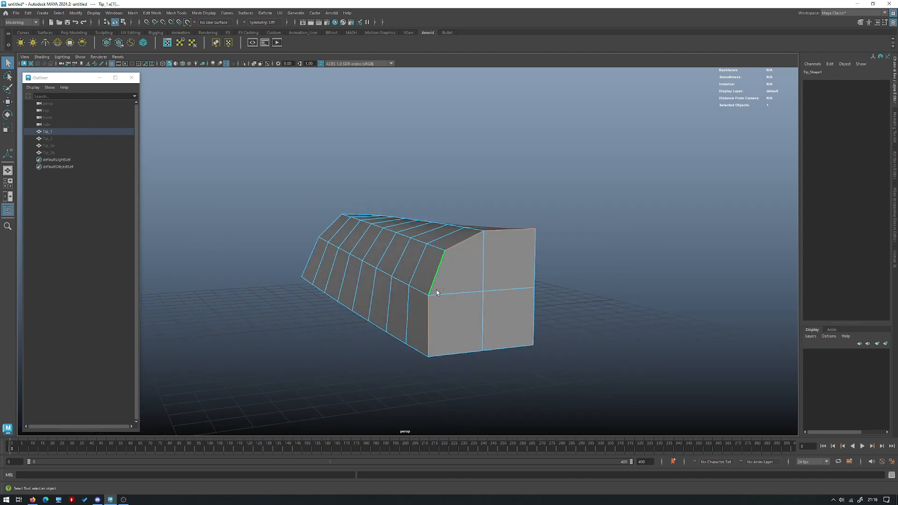
# Orbit to the block's end caps and check them in wireframe, then shaded display
pyautogui.moveTo(436, 292); pyautogui.dragTo(275, 272)
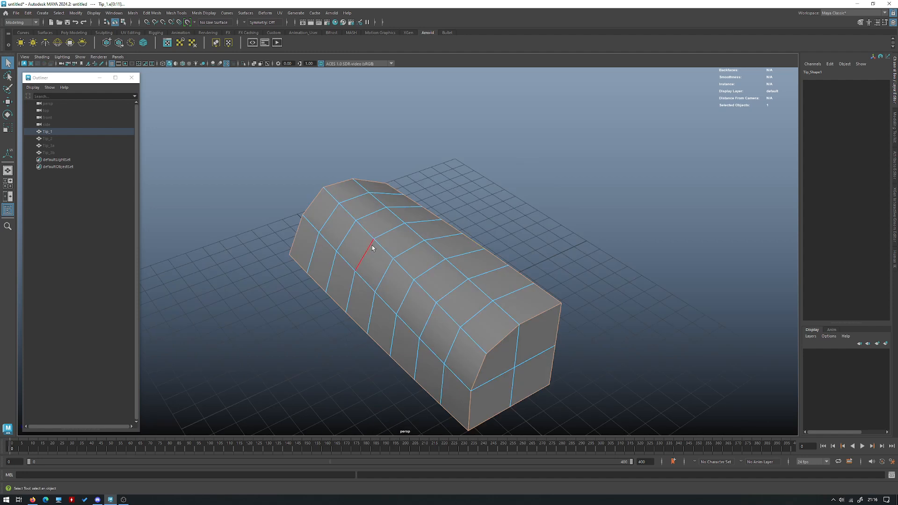
pyautogui.moveTo(372, 252); pyautogui.dragTo(406, 263)
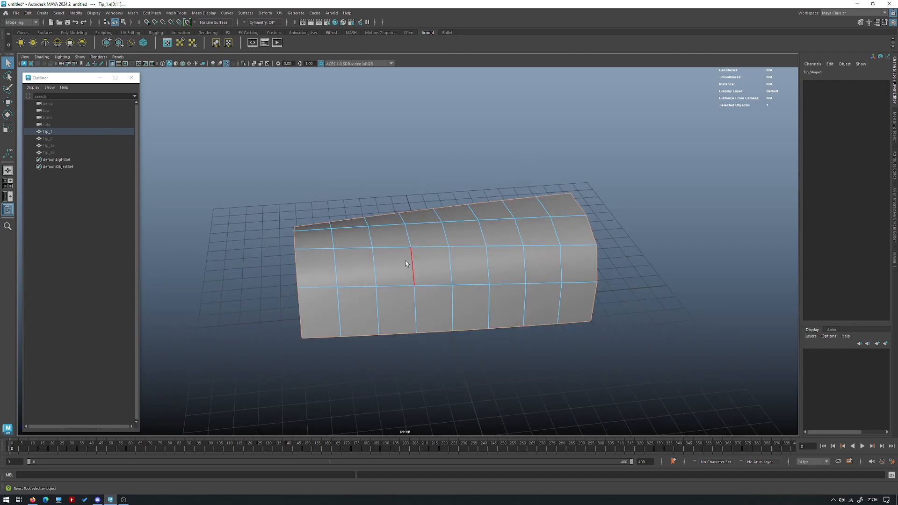
pyautogui.moveTo(406, 263); pyautogui.dragTo(488, 323)
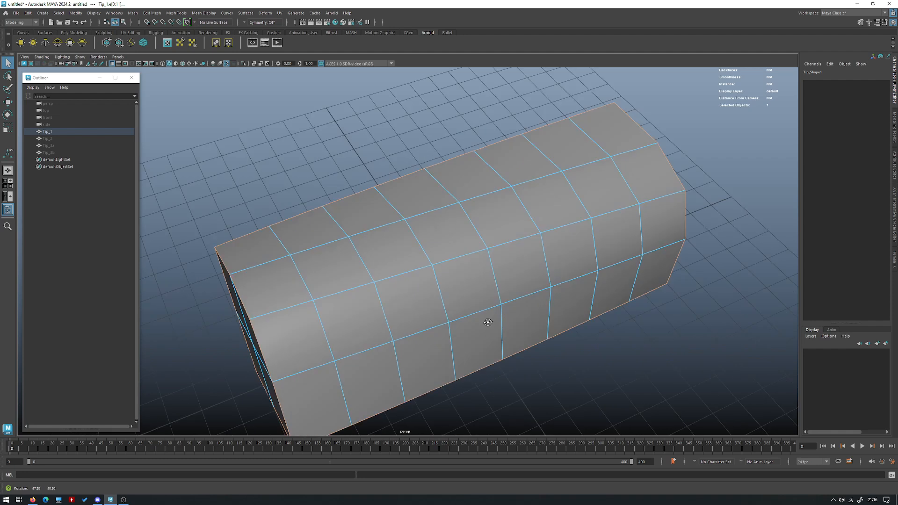
pyautogui.press('4')
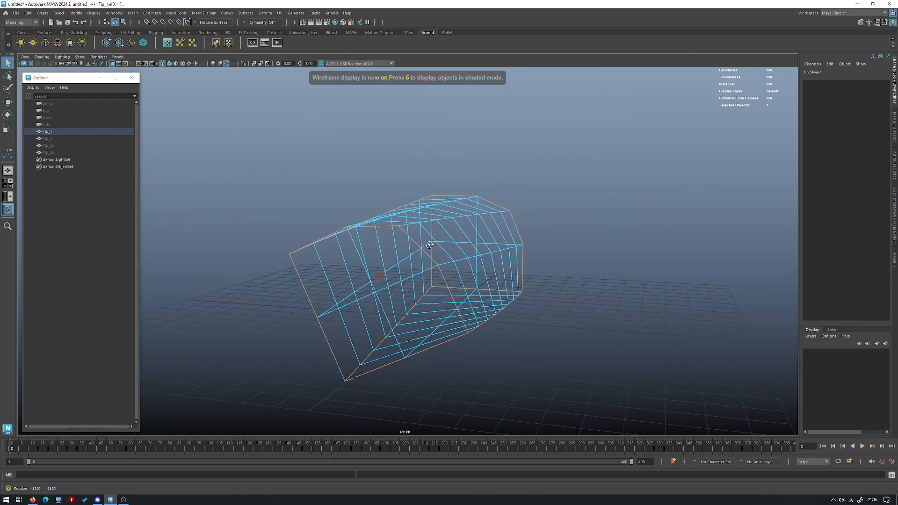
pyautogui.press('5')
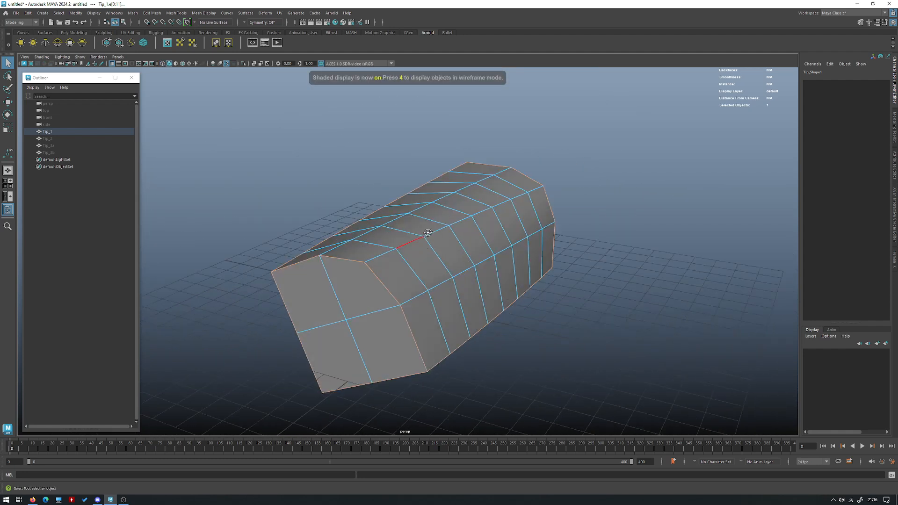
# Crease the selected end-cap border edges with the Crease Tool and check the creased end
pyautogui.rightClick(428, 233)
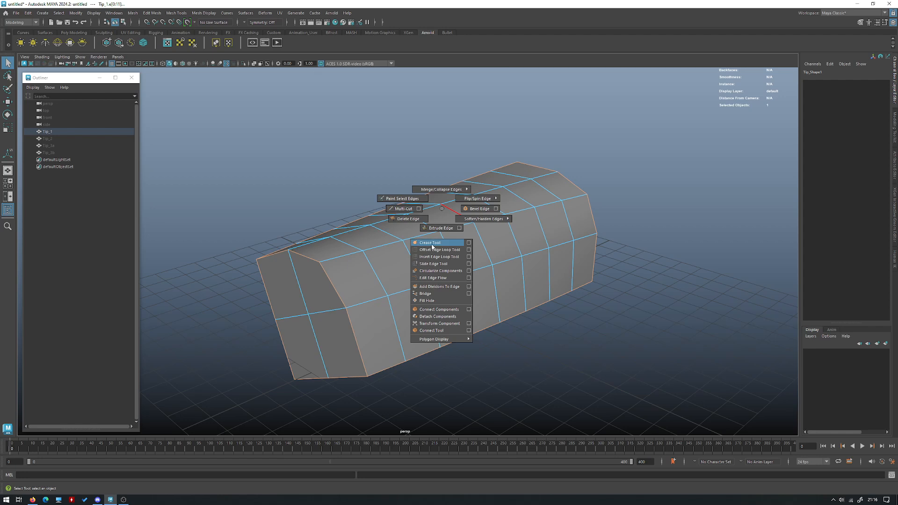
pyautogui.click(429, 241)
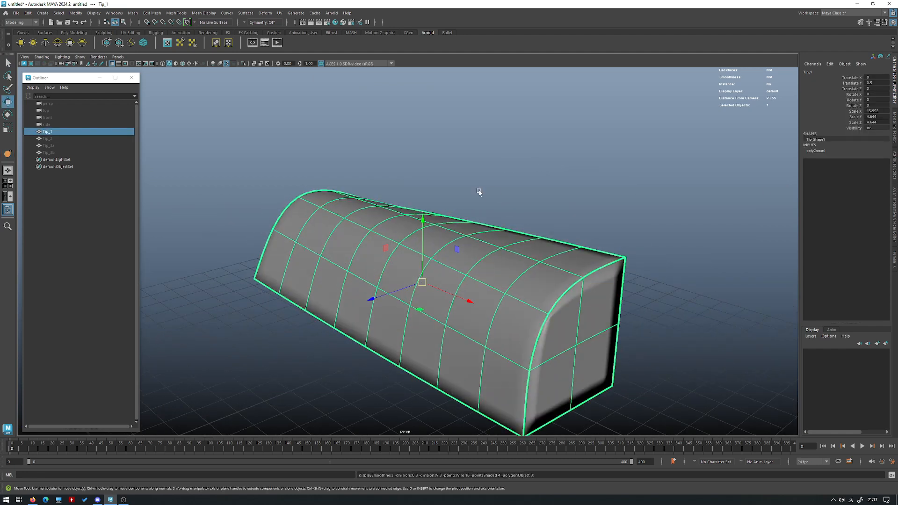
pyautogui.moveTo(479, 192); pyautogui.dragTo(511, 203)
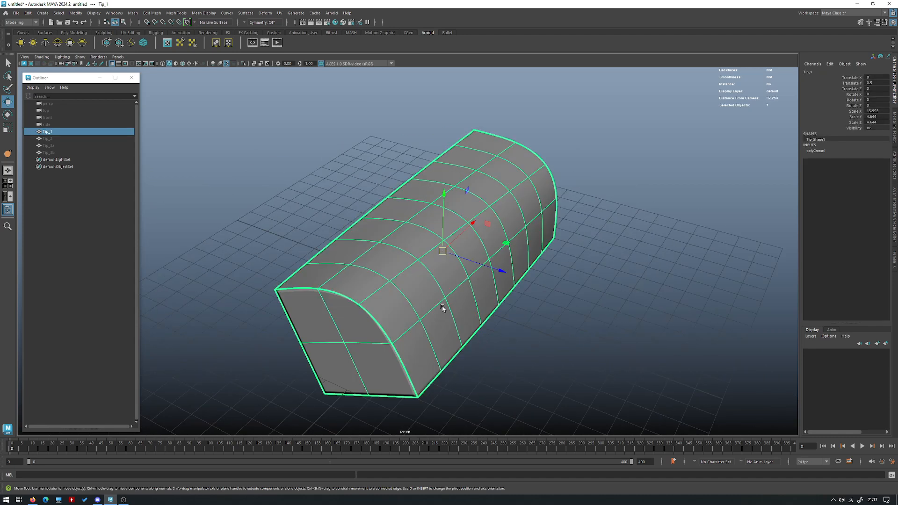
# Select the block and apply Smooth to it
pyautogui.click(546, 336)
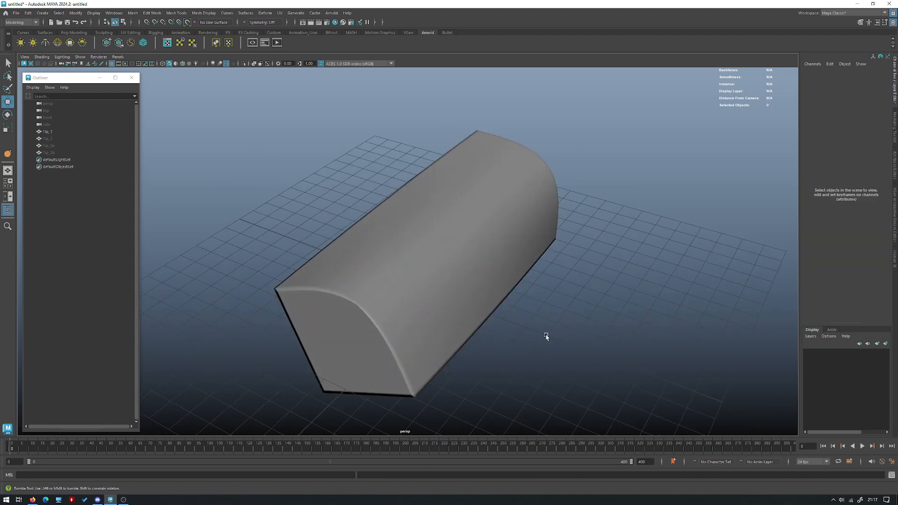
pyautogui.click(496, 292)
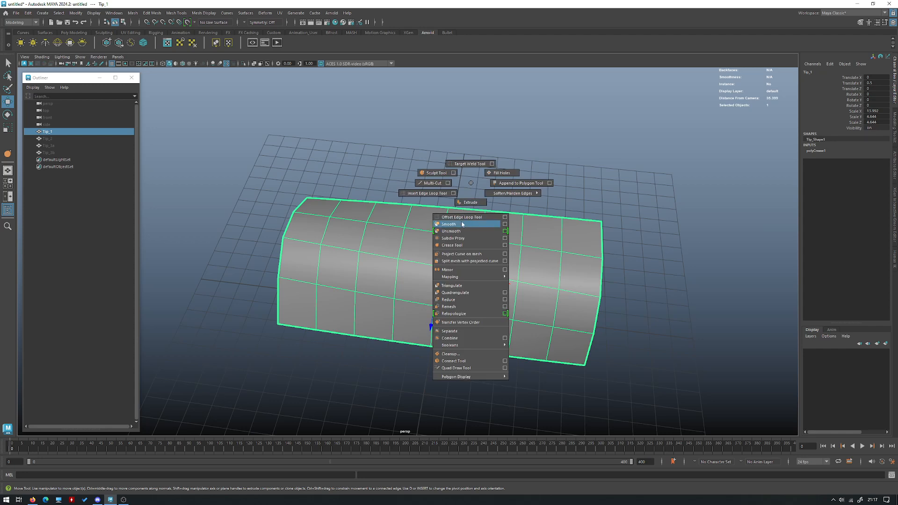
pyautogui.click(449, 224)
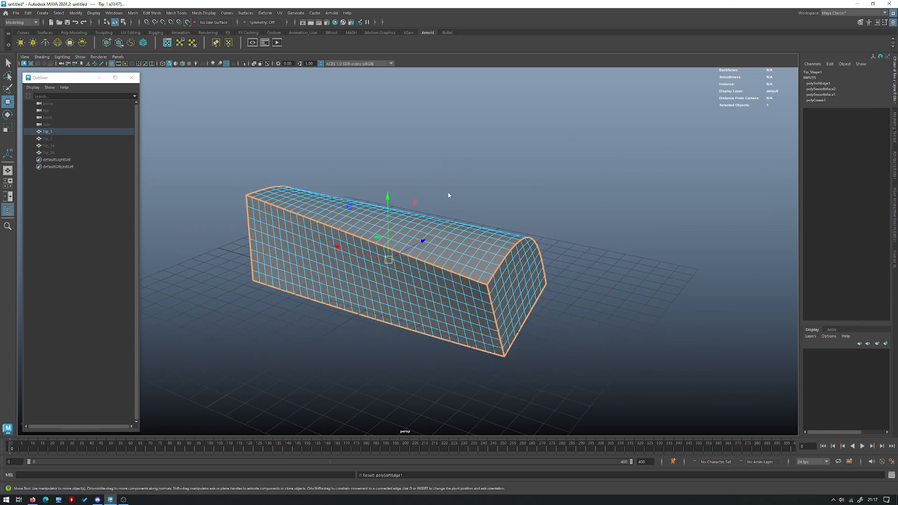
pyautogui.click(410, 278)
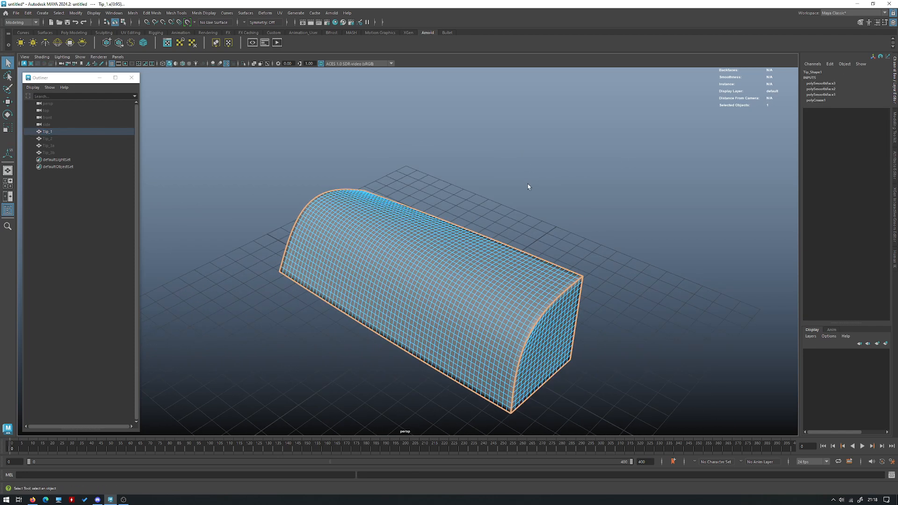
# Select Tip_1 and orbit around it to inspect the coarse creased mesh
pyautogui.click(479, 202)
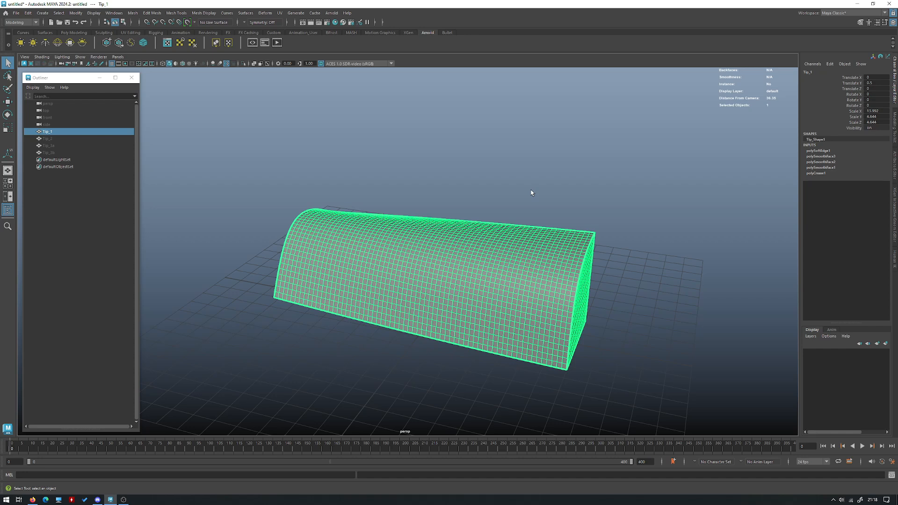
pyautogui.moveTo(531, 193); pyautogui.dragTo(462, 251)
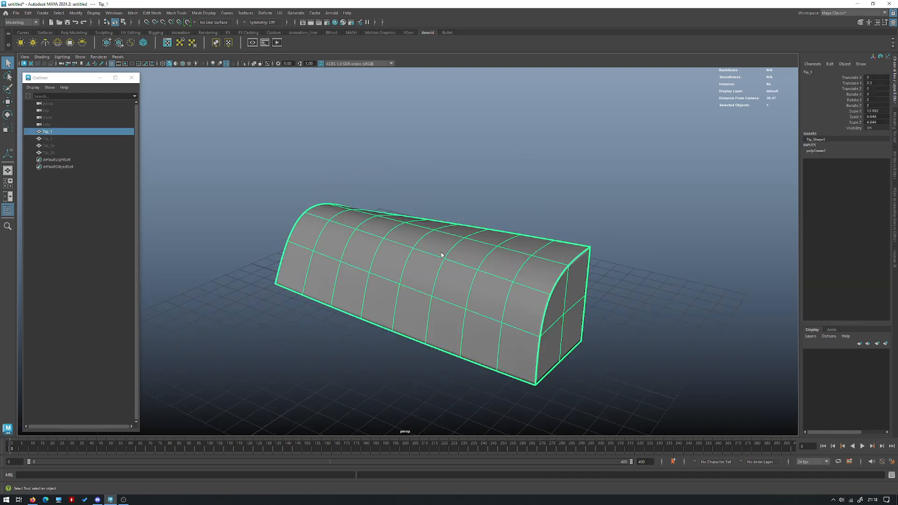
pyautogui.moveTo(441, 255); pyautogui.dragTo(488, 231)
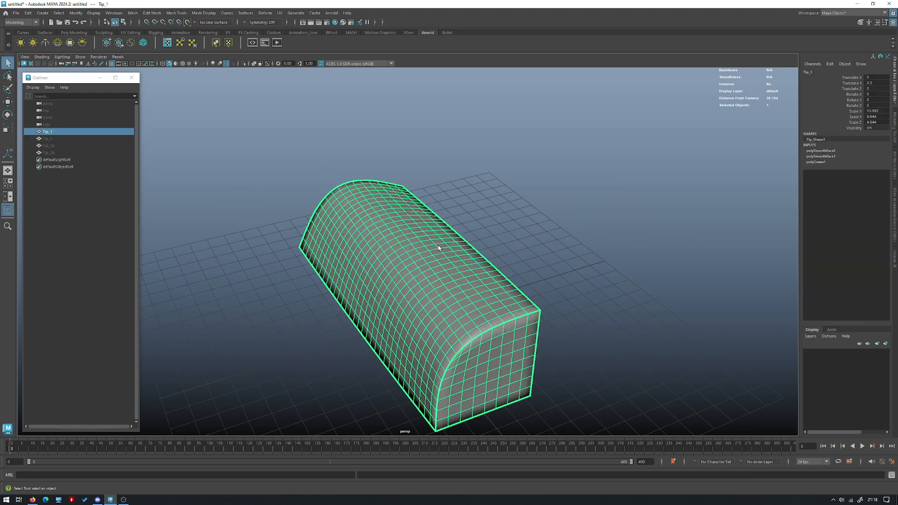
pyautogui.moveTo(439, 249); pyautogui.dragTo(346, 236)
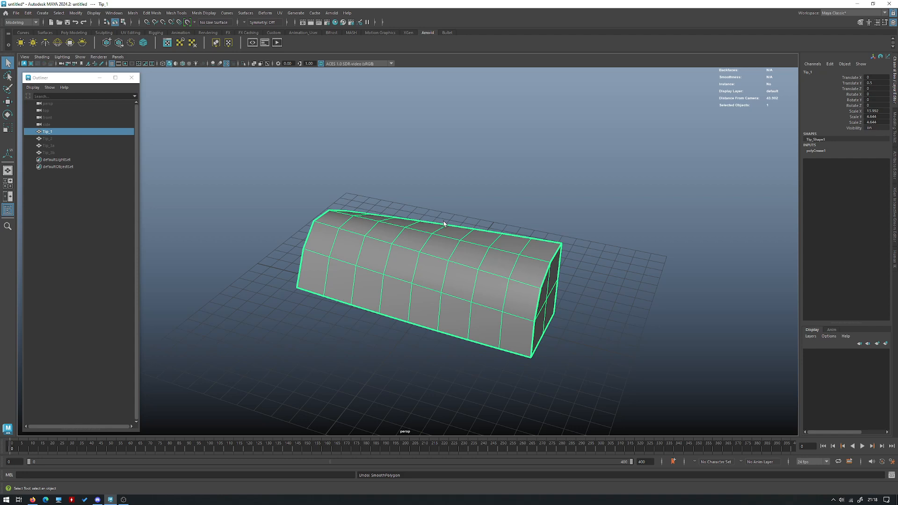
pyautogui.moveTo(444, 224); pyautogui.dragTo(454, 219)
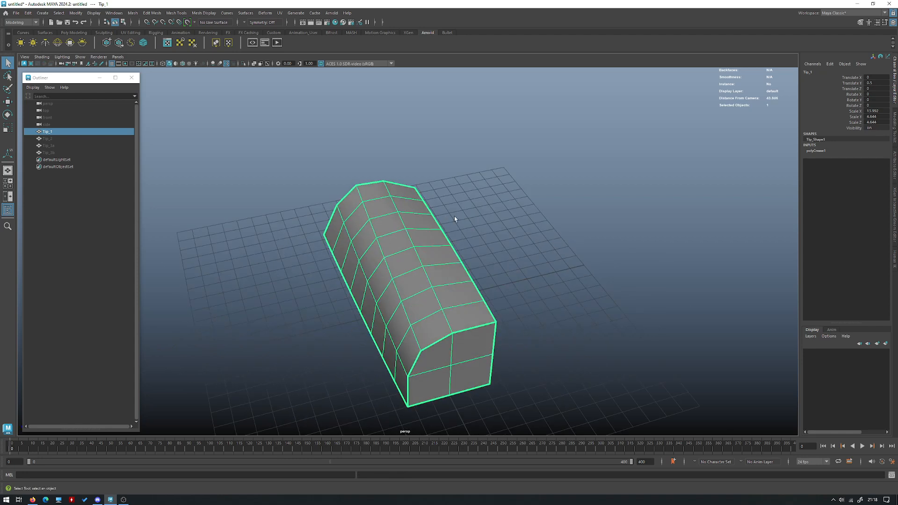
# Select the Tip_2 cube's edges and bevel them with a Fraction of about 0.023
pyautogui.click(47, 139)
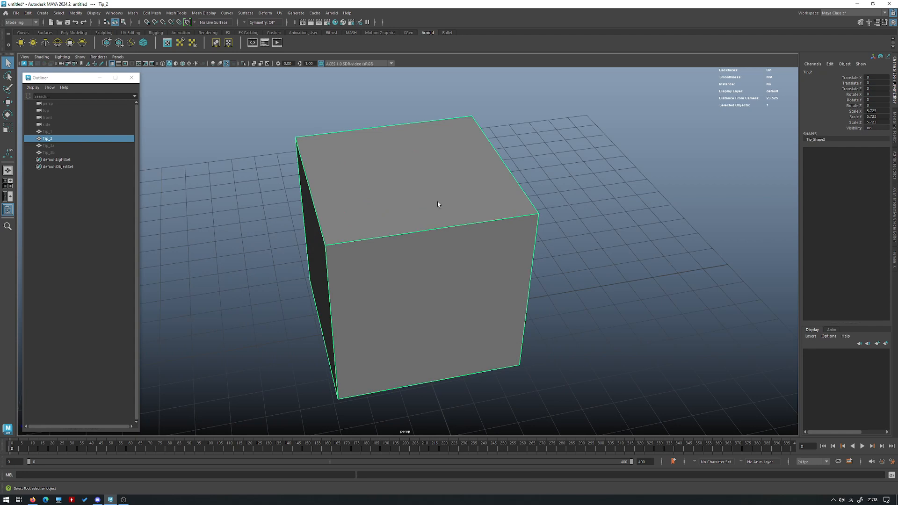
pyautogui.rightClick(438, 205)
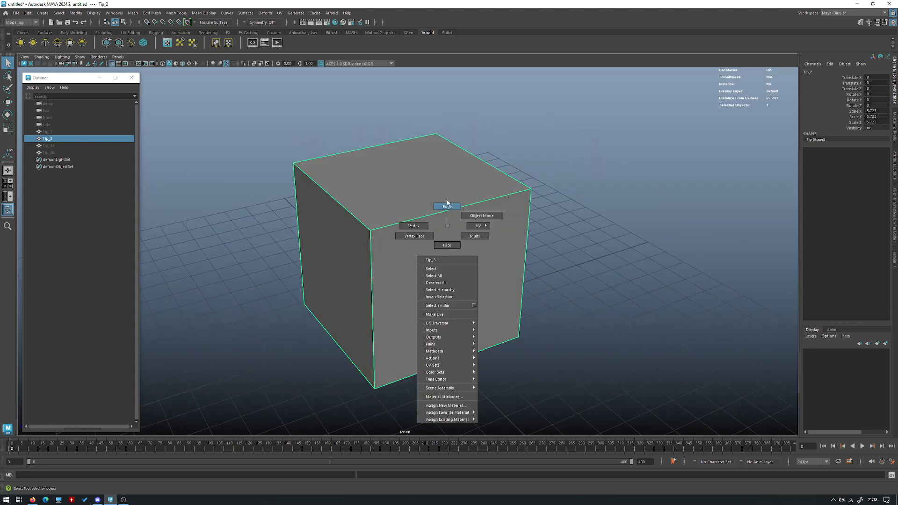
pyautogui.click(447, 206)
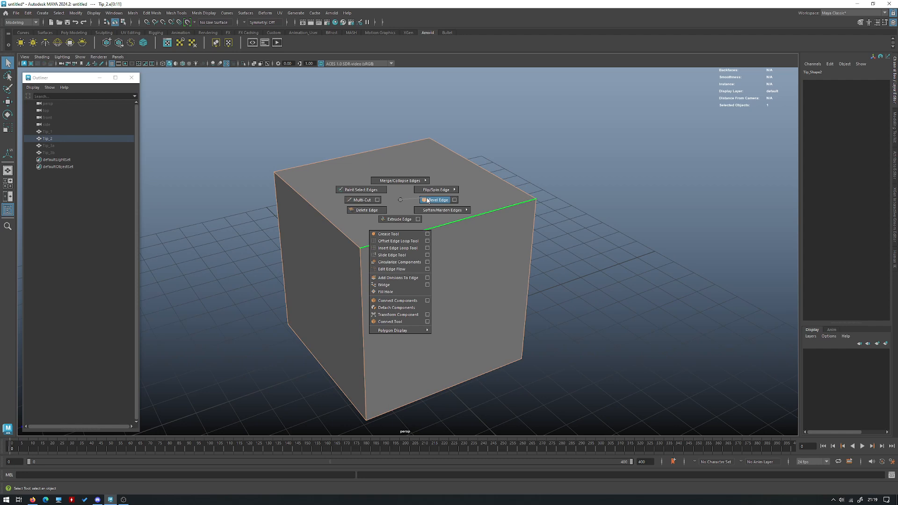
pyautogui.click(437, 199)
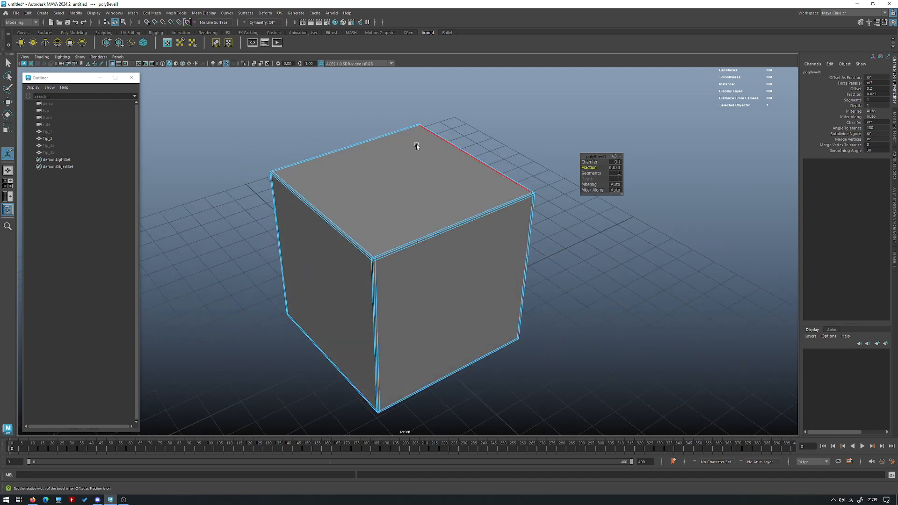
pyautogui.moveTo(373, 192)
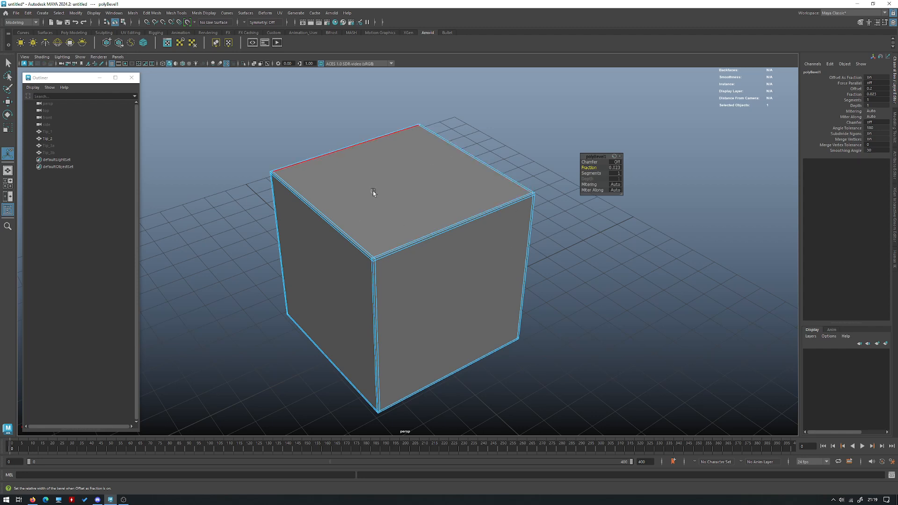
pyautogui.rightClick(373, 192)
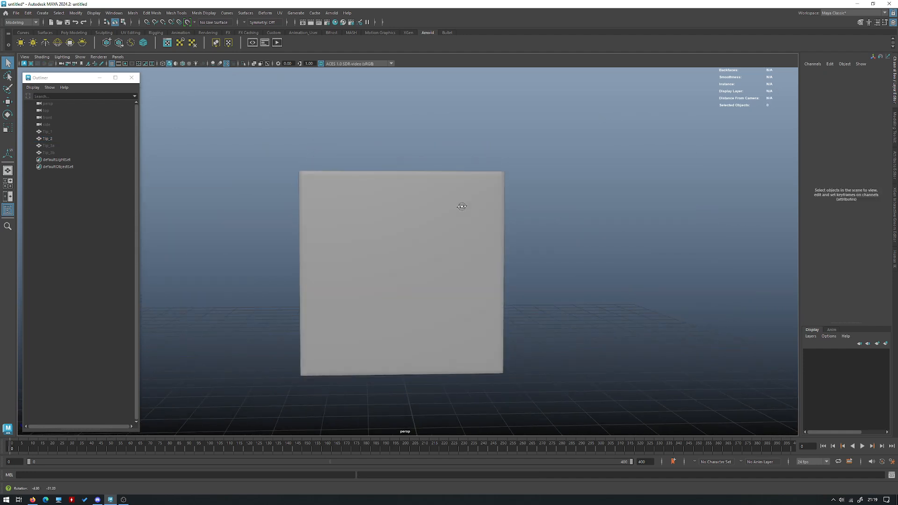
pyautogui.moveTo(462, 206); pyautogui.dragTo(358, 203)
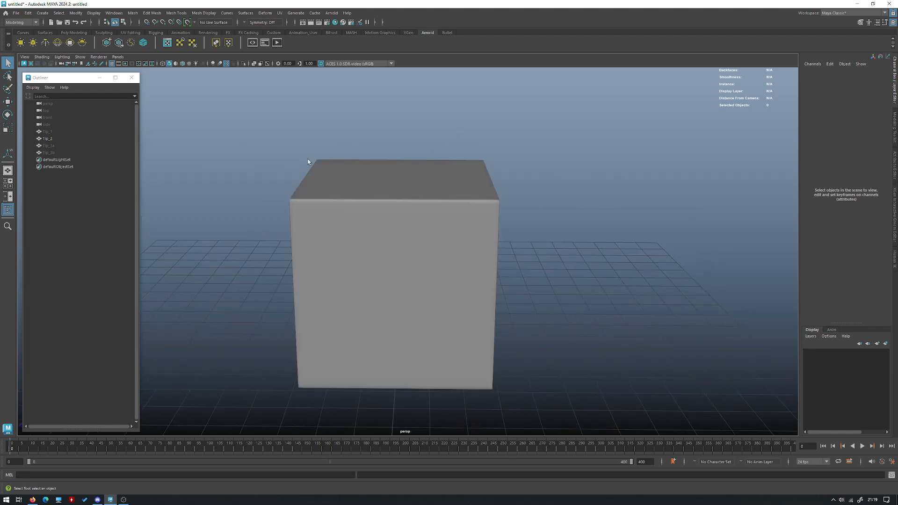
pyautogui.click(393, 275)
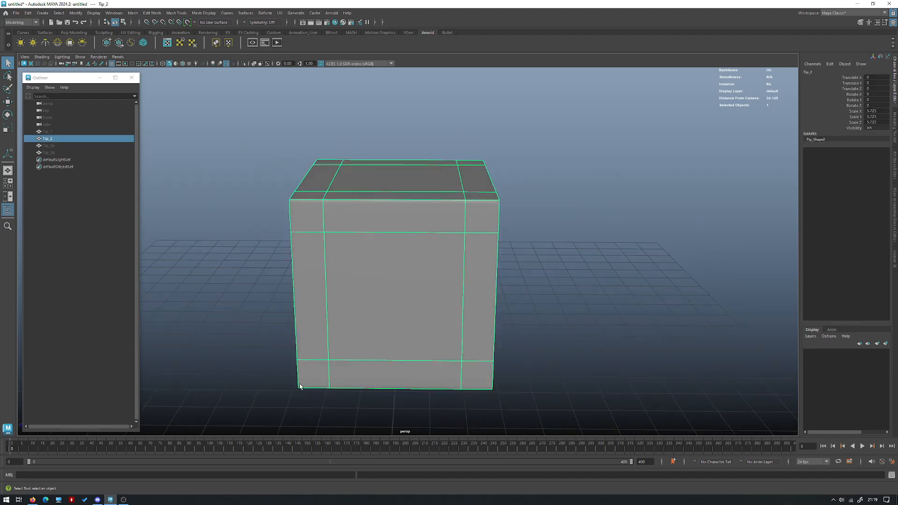
pyautogui.click(264, 381)
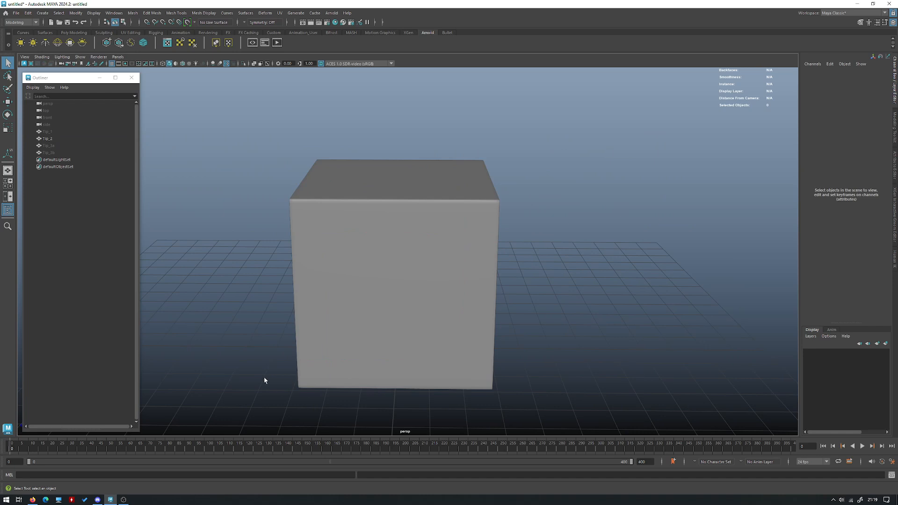
pyautogui.moveTo(265, 380); pyautogui.dragTo(344, 210)
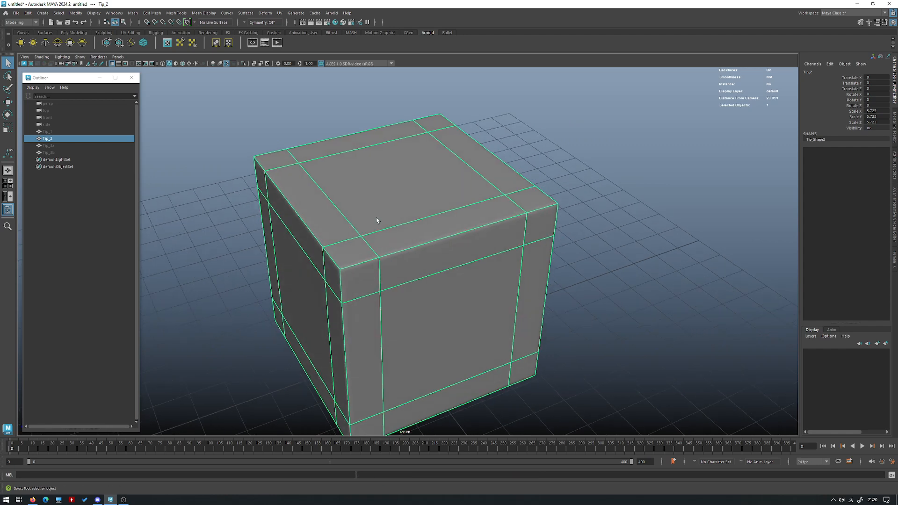
pyautogui.moveTo(377, 221); pyautogui.dragTo(400, 230)
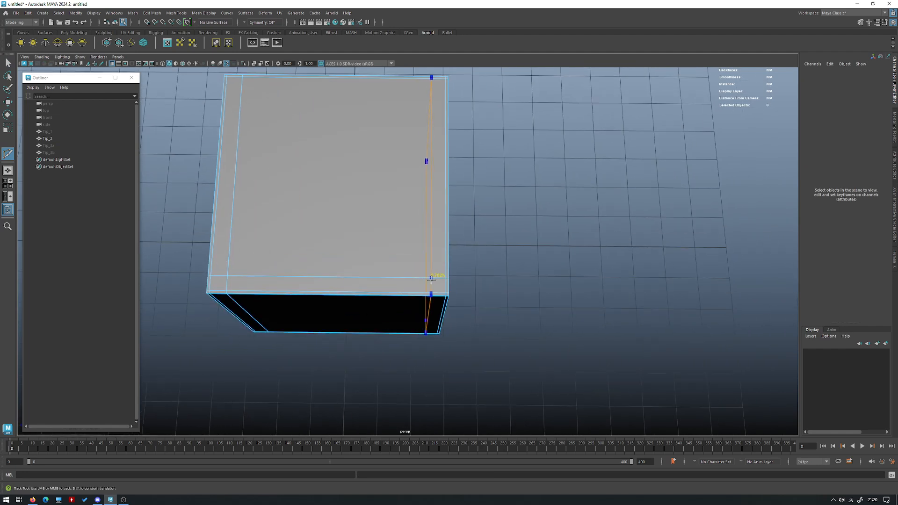
# Slice support edge loops near the Tip_2 cube's edges and orbit to check them
pyautogui.moveTo(430, 229); pyautogui.dragTo(459, 281)
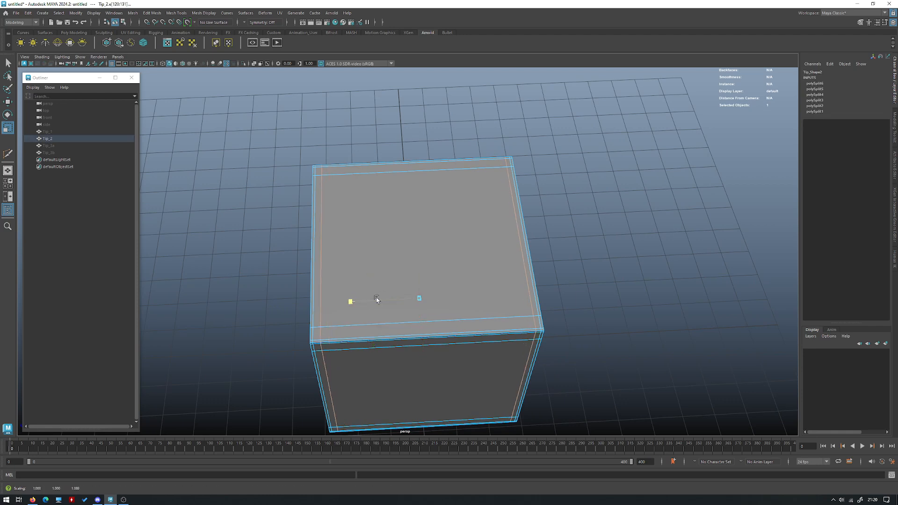
pyautogui.moveTo(376, 298); pyautogui.dragTo(486, 248)
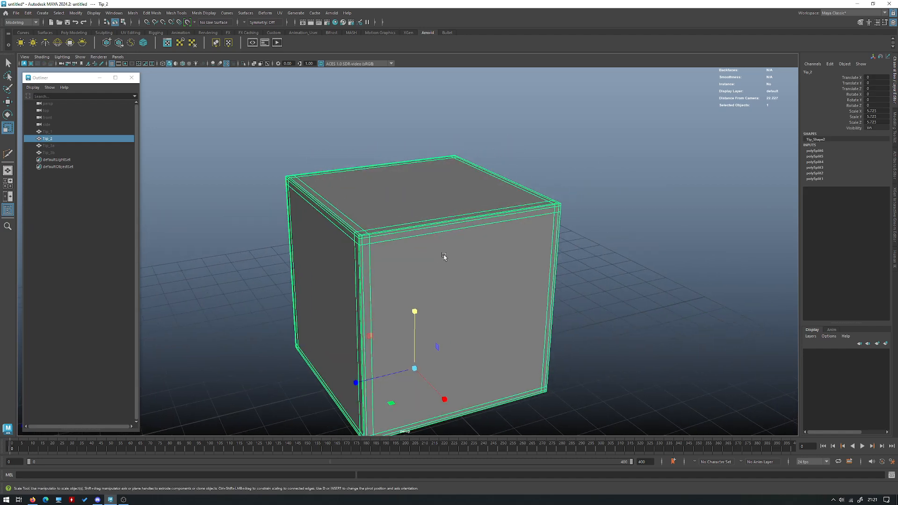
pyautogui.moveTo(441, 254)
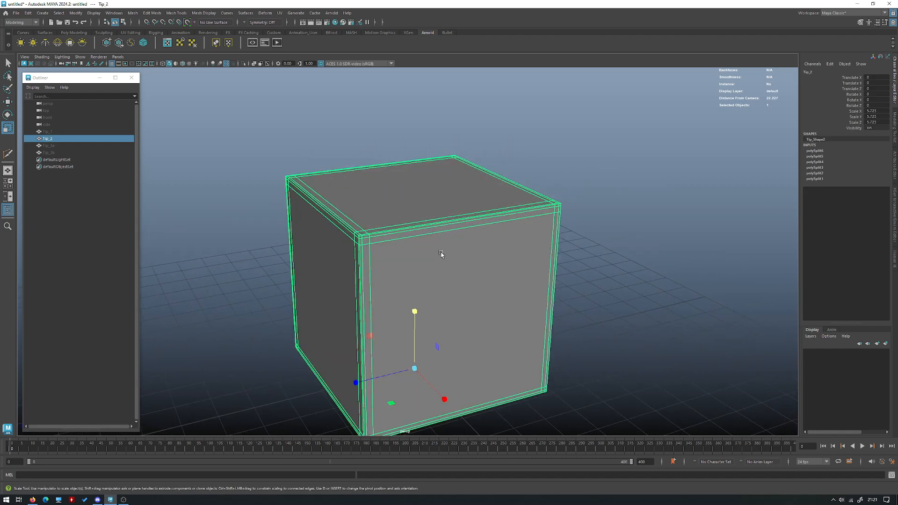
pyautogui.moveTo(441, 255); pyautogui.dragTo(466, 240)
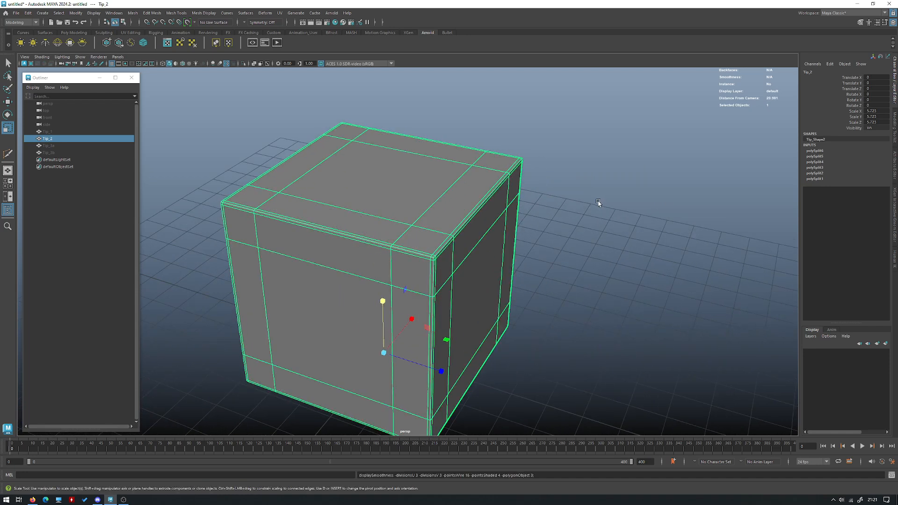
pyautogui.moveTo(598, 204); pyautogui.dragTo(502, 273)
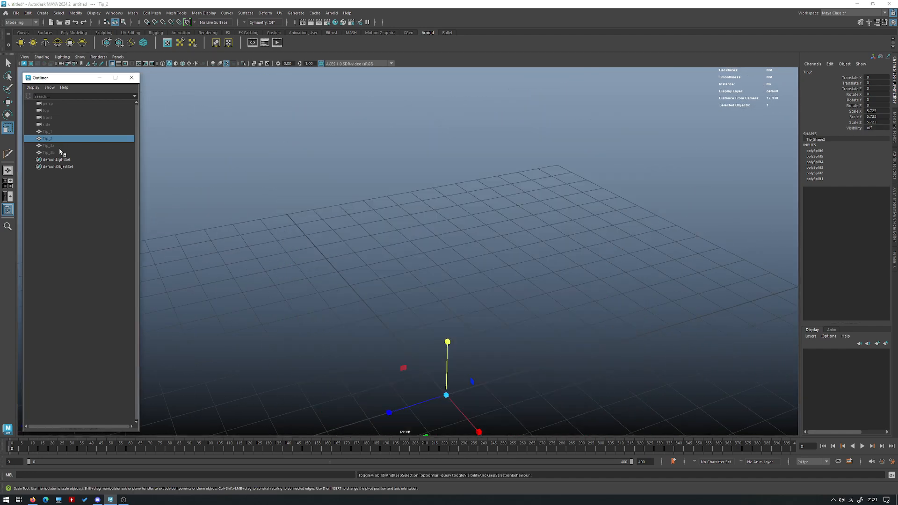
# Select Tip_3a in the Outliner and add horizontal edge loops around the cylinder
pyautogui.click(48, 145)
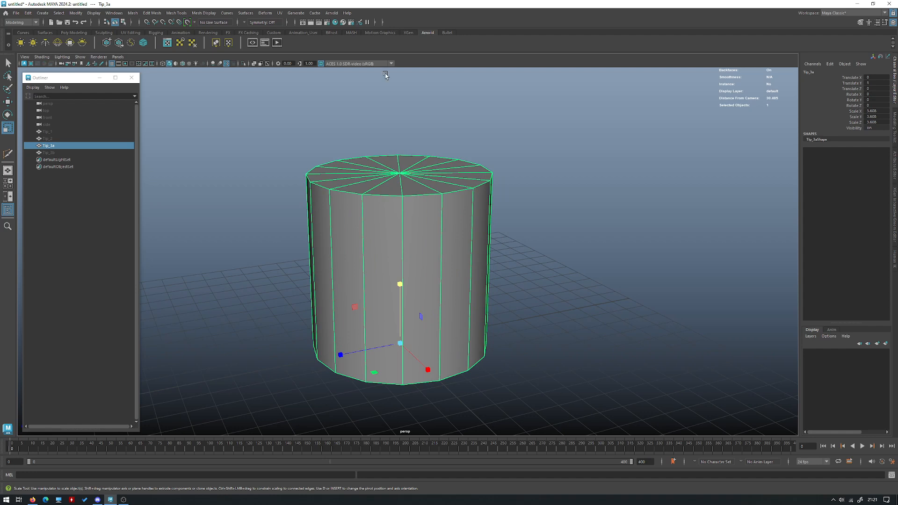
pyautogui.rightClick(400, 179)
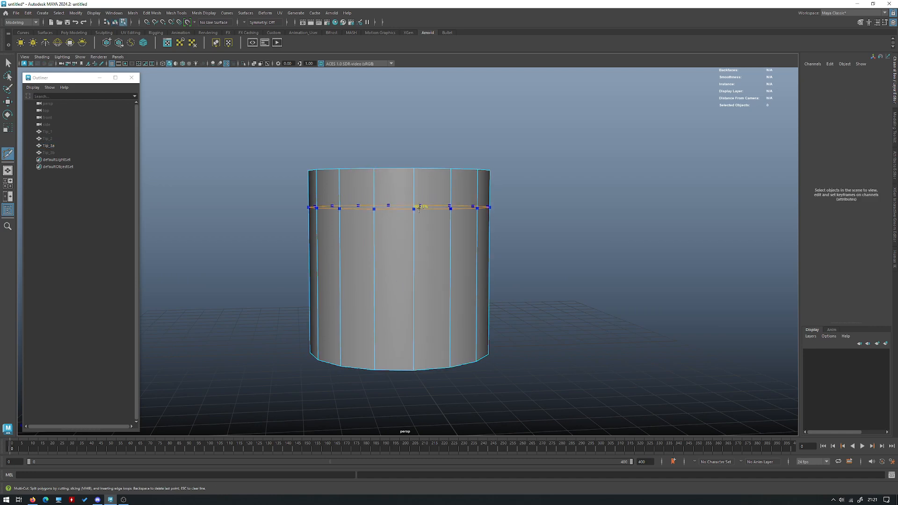
pyautogui.click(415, 195)
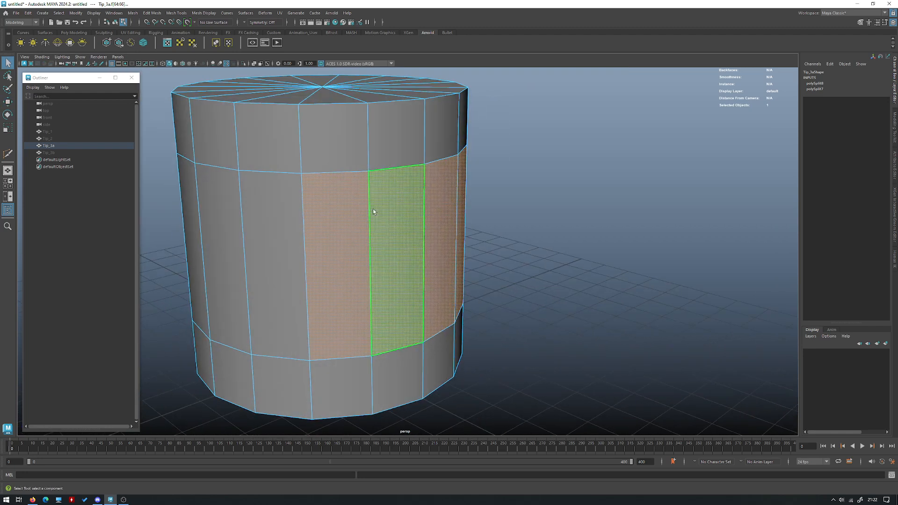
# Extrude Tip_3a's panel faces and push them inward into the cylinder
pyautogui.rightClick(373, 211)
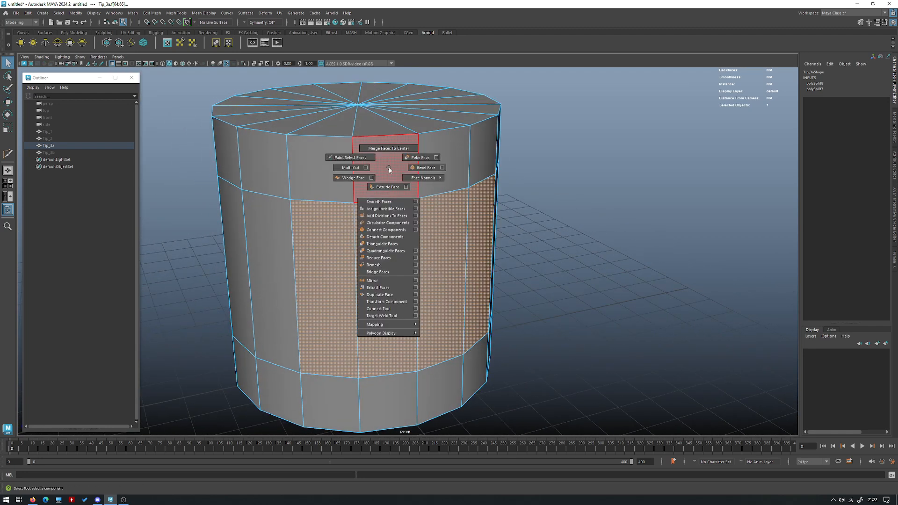
pyautogui.click(387, 187)
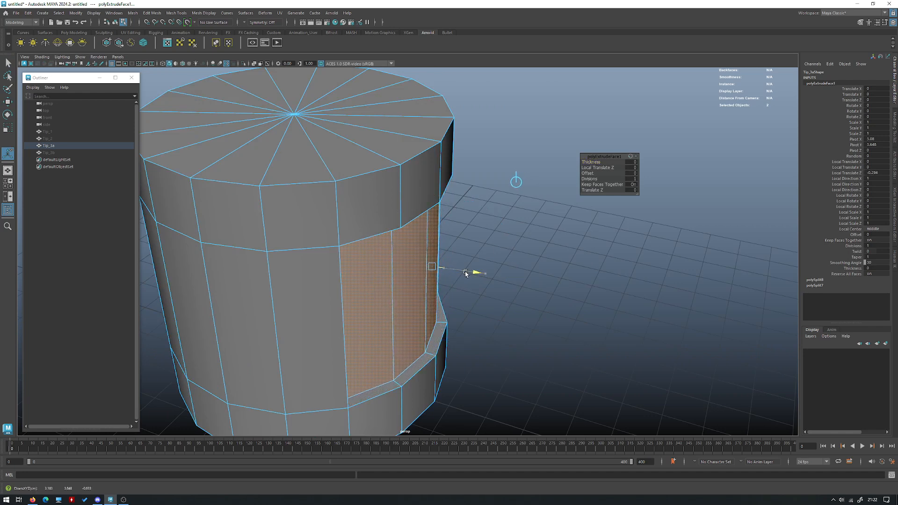
pyautogui.moveTo(475, 273); pyautogui.dragTo(458, 271)
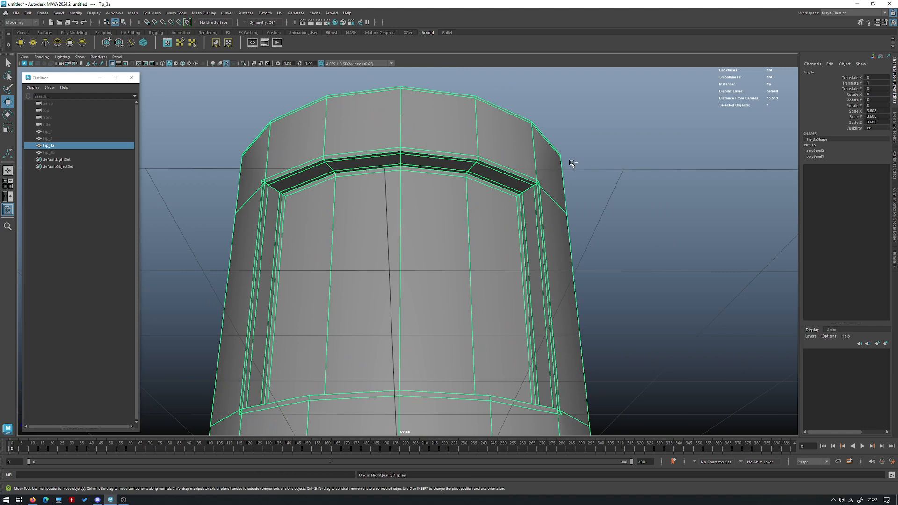
# Orbit around the cylinder and toggle smooth preview to check Tip_3a's recessed panel
pyautogui.rightClick(591, 183)
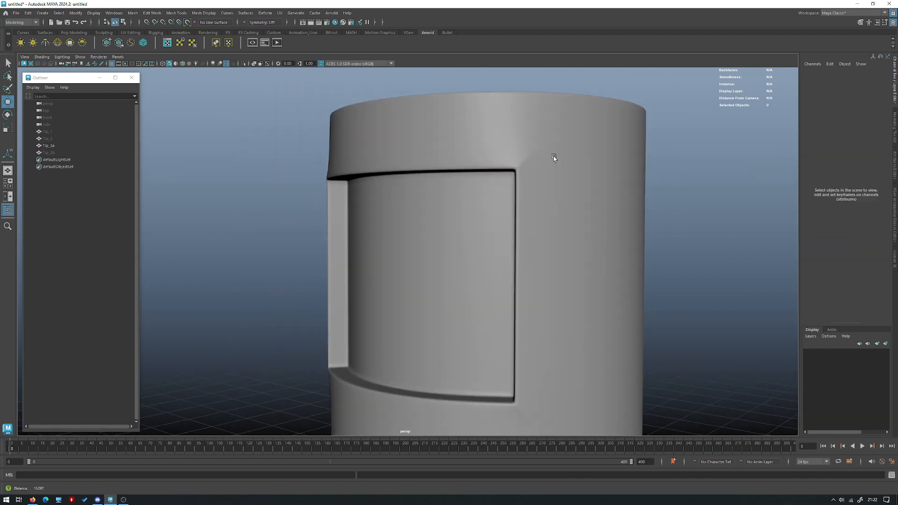
pyautogui.moveTo(554, 158); pyautogui.dragTo(382, 230)
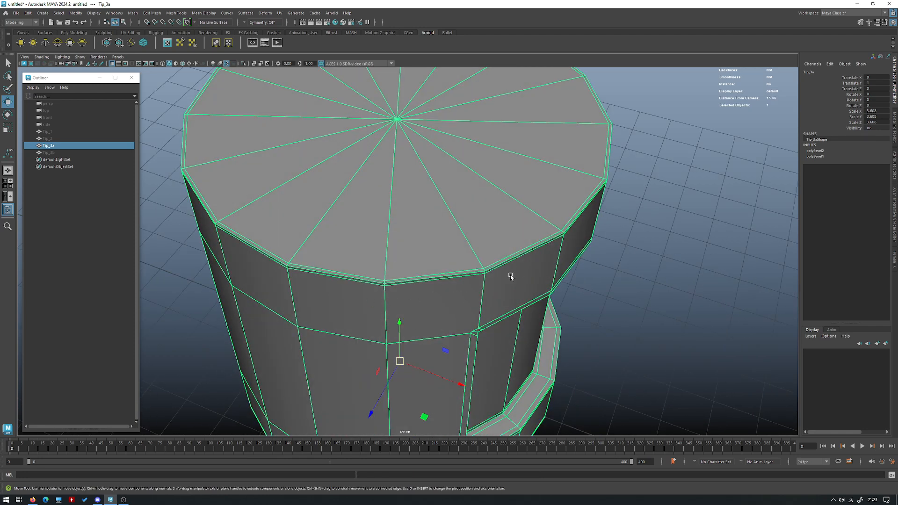
pyautogui.press('3')
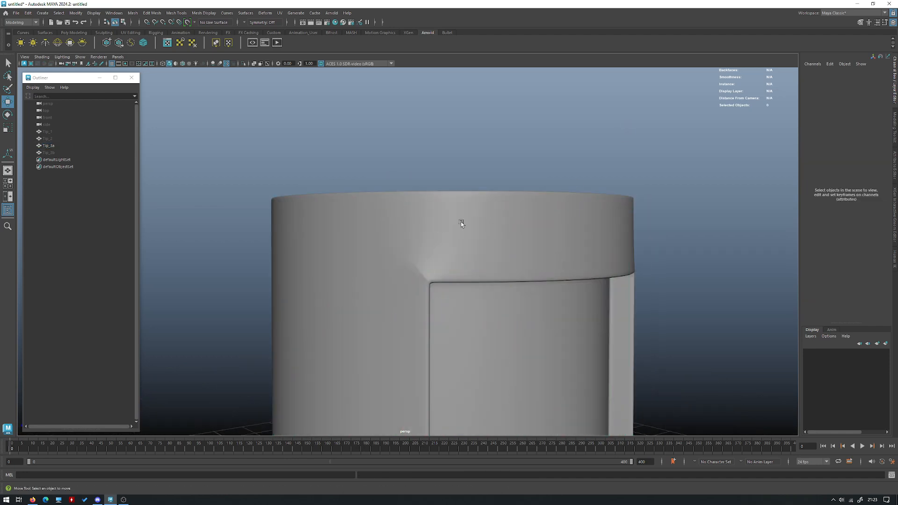
pyautogui.click(461, 224)
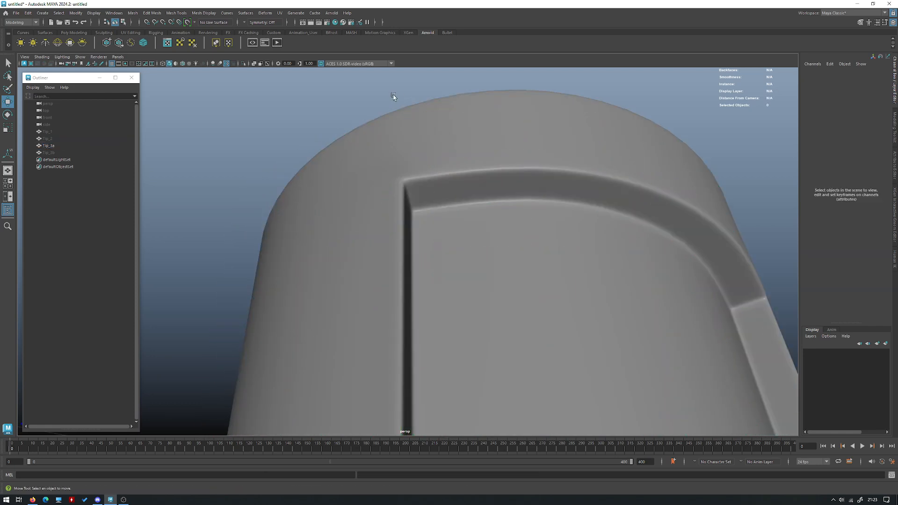
# Select Tip_1 in the Outliner and hide it
pyautogui.click(49, 146)
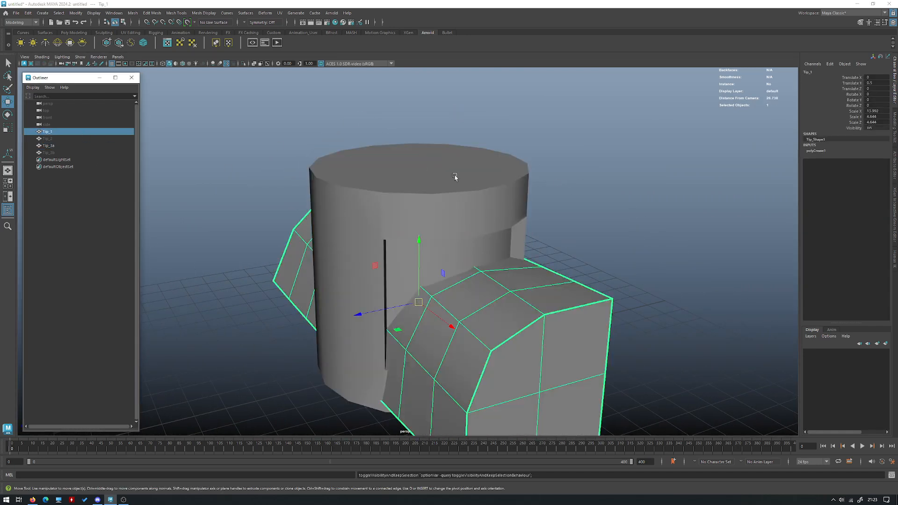
pyautogui.rightClick(455, 176)
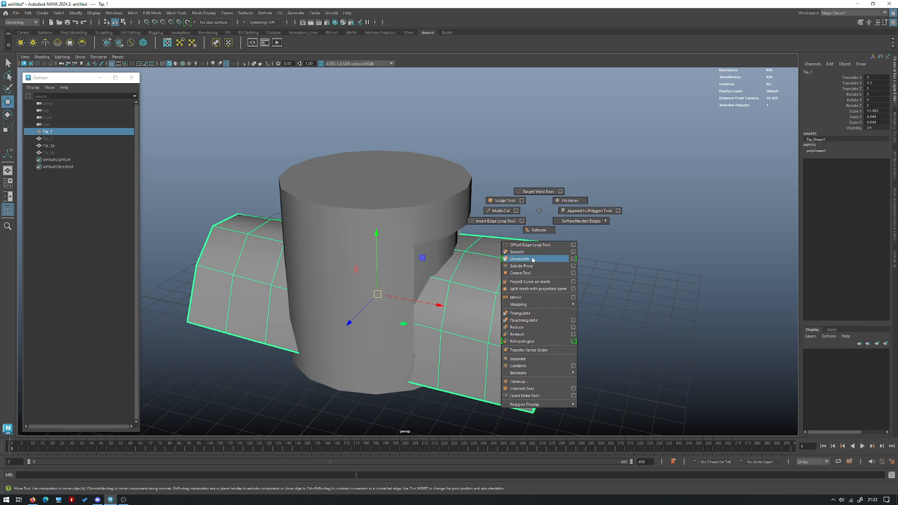
pyautogui.click(518, 259)
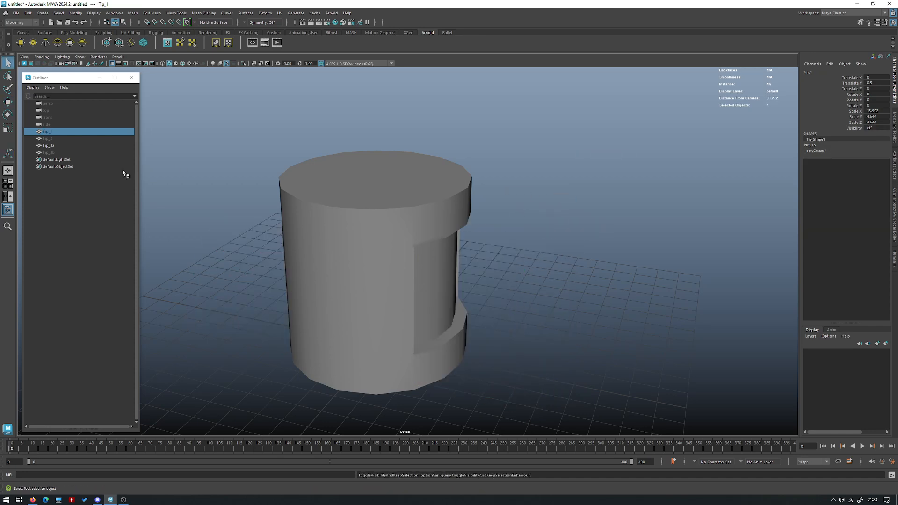
# Bevel the inset panel border edges on Tip_3b and view it as a smoothed mesh
pyautogui.click(48, 153)
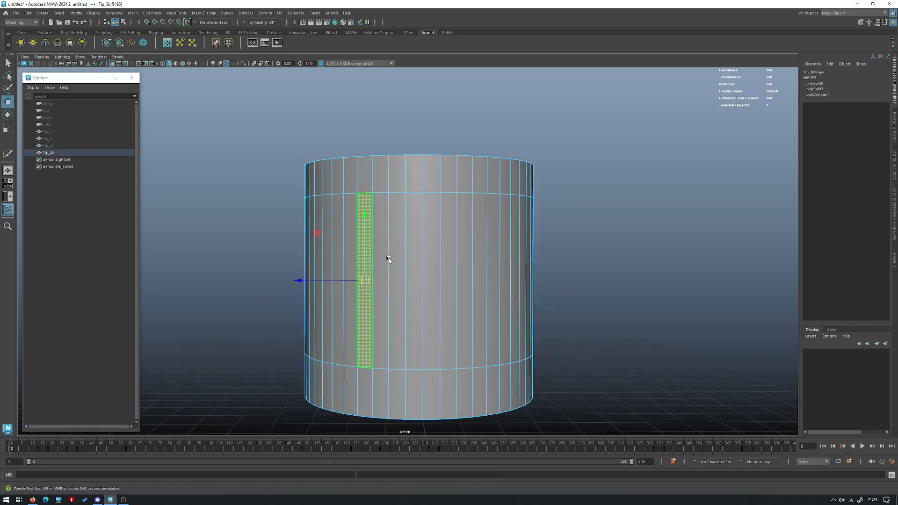
pyautogui.moveTo(388, 260); pyautogui.dragTo(466, 250)
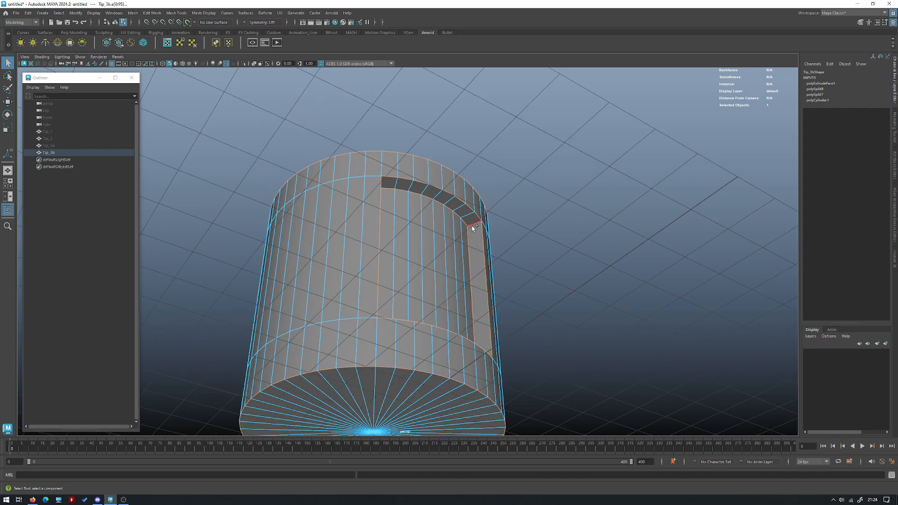
pyautogui.rightClick(472, 227)
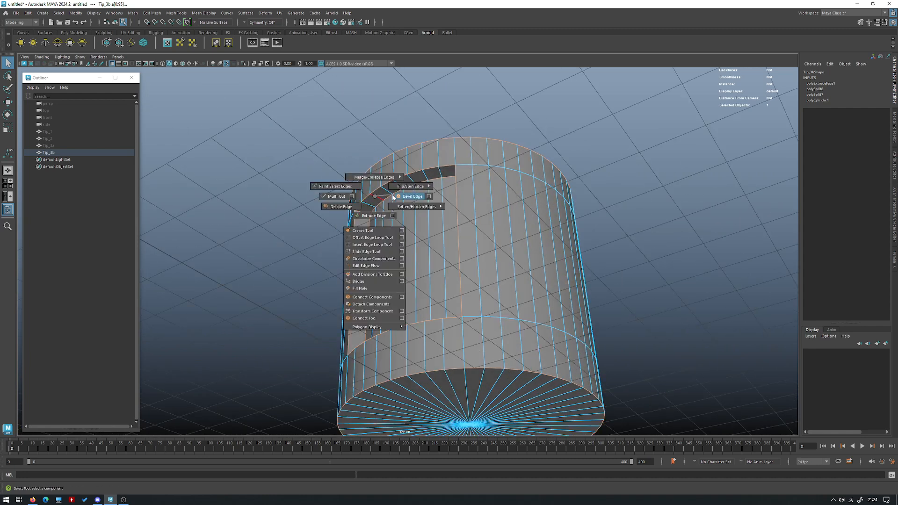
pyautogui.click(411, 197)
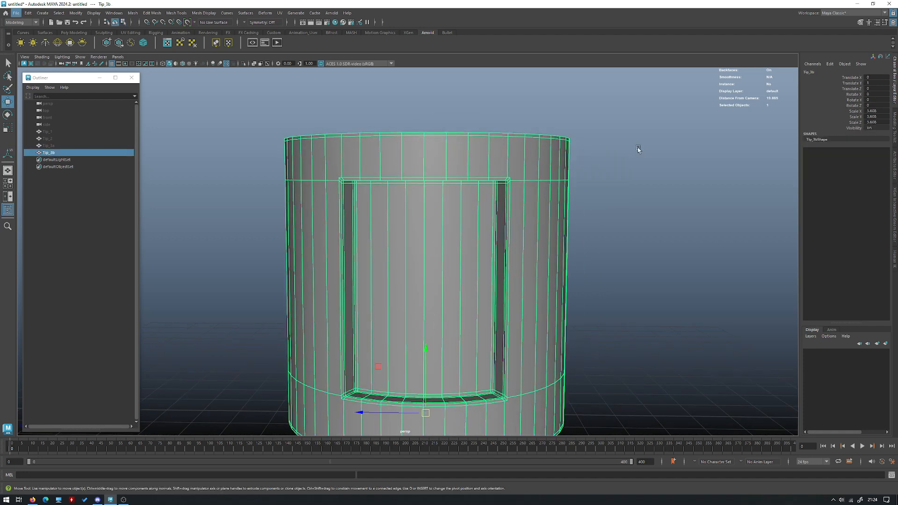
pyautogui.press('4')
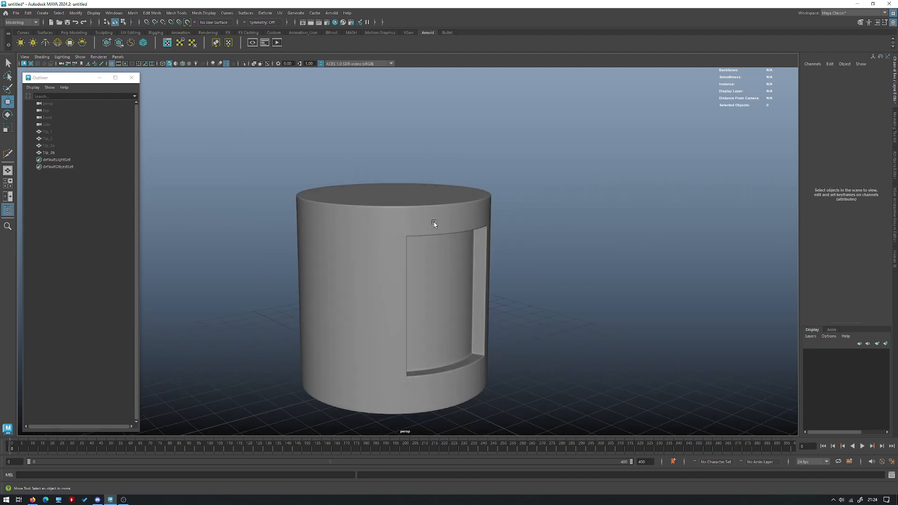
pyautogui.moveTo(433, 223); pyautogui.dragTo(397, 235)
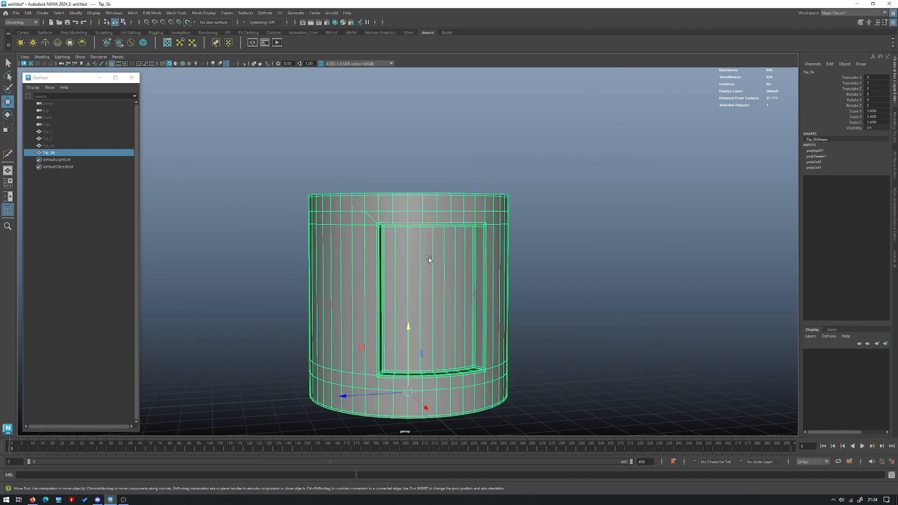
pyautogui.rightClick(429, 259)
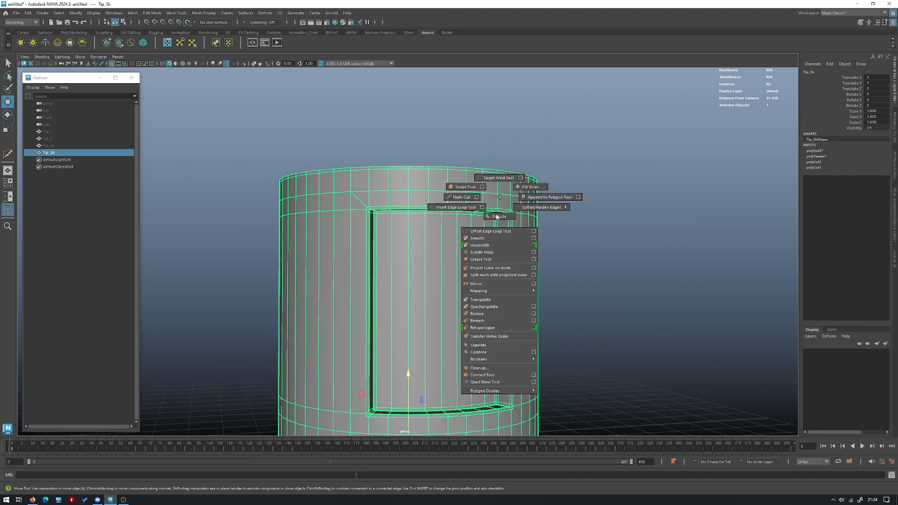
pyautogui.click(477, 238)
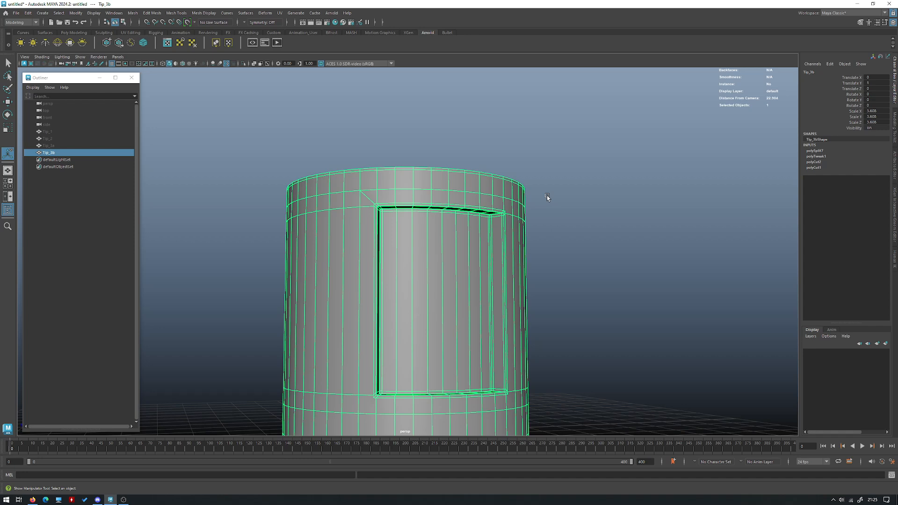
pyautogui.moveTo(523, 181)
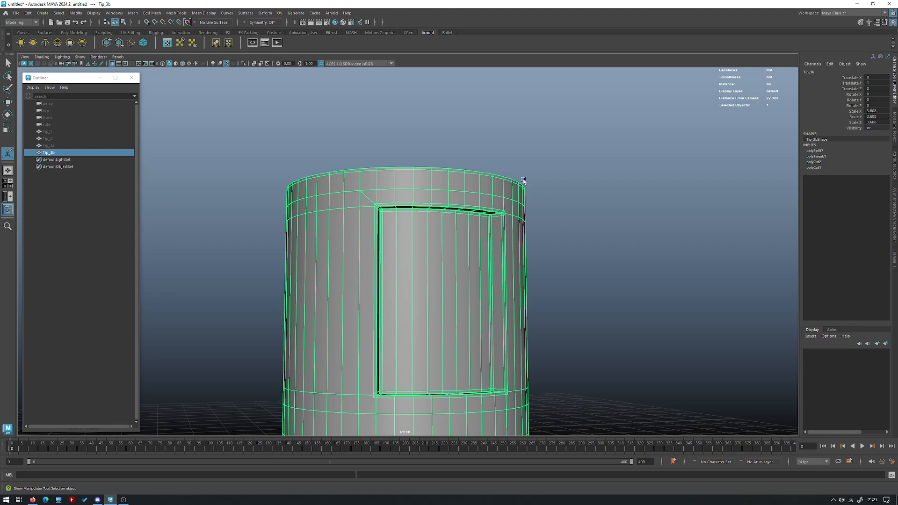
pyautogui.moveTo(522, 181)
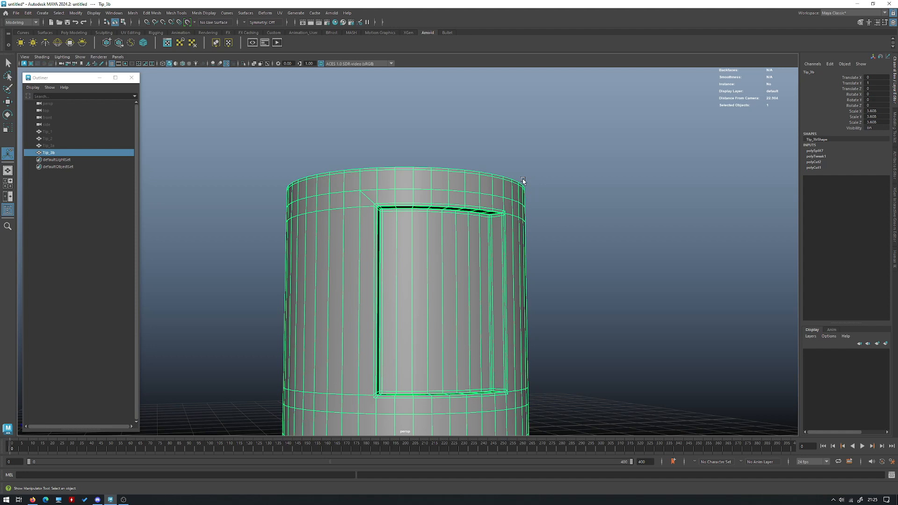
pyautogui.moveTo(530, 140)
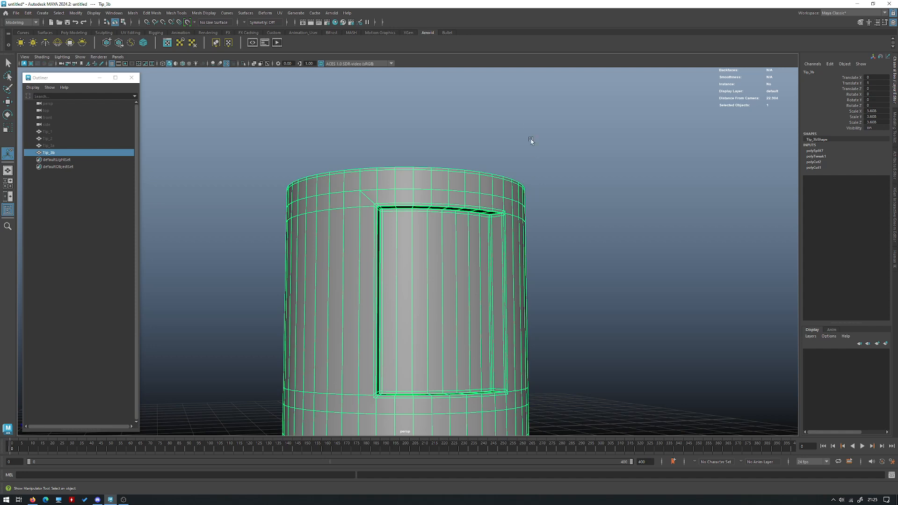
pyautogui.moveTo(521, 150)
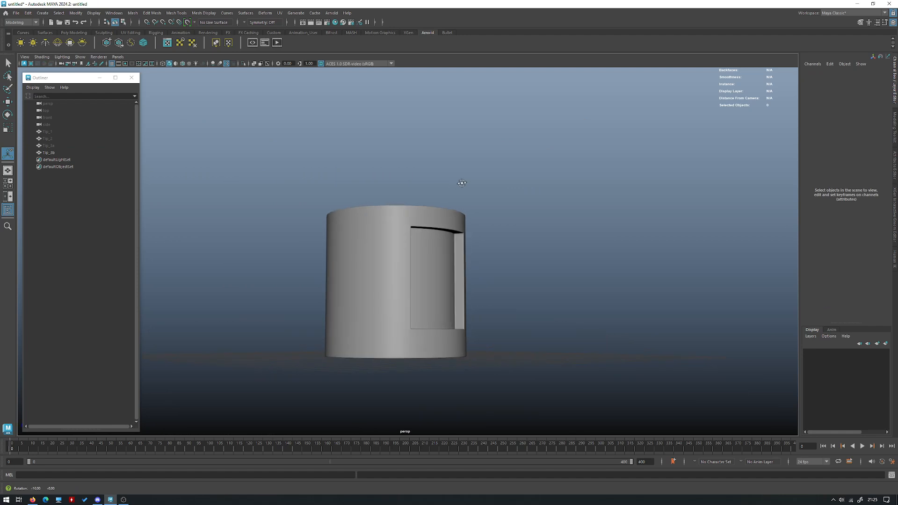
# Create pCylinder1 beside Tip_3b with increased Subdivisions Axis and begin editing its panel edges
pyautogui.moveTo(462, 183); pyautogui.dragTo(543, 210)
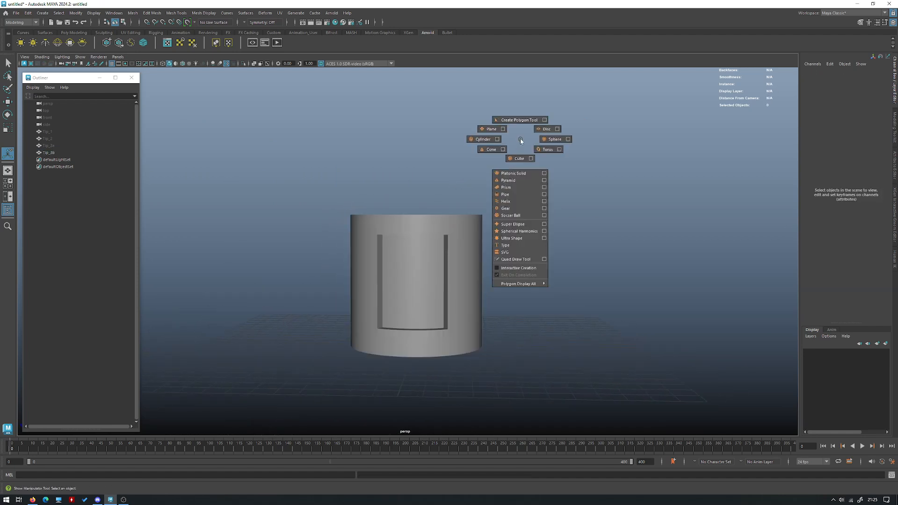
pyautogui.click(482, 139)
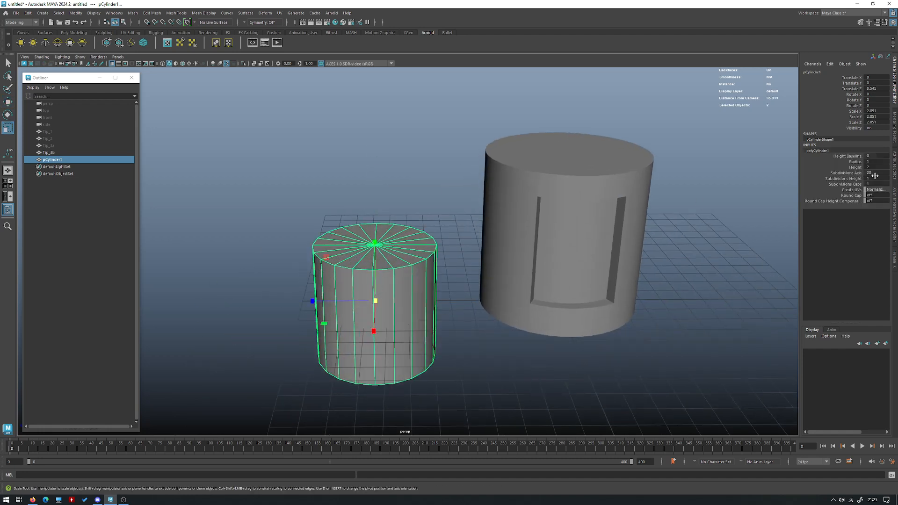
pyautogui.moveTo(870, 173); pyautogui.dragTo(885, 173)
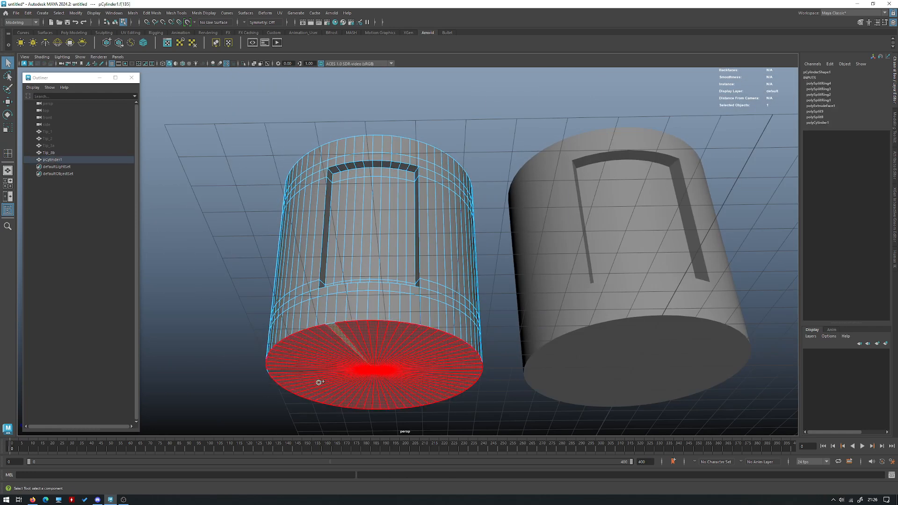
pyautogui.moveTo(373, 367); pyautogui.dragTo(327, 201)
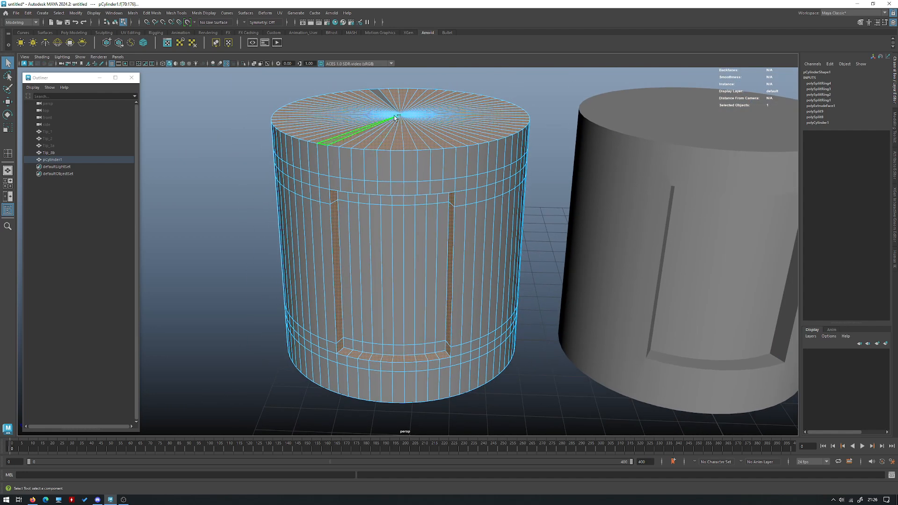
pyautogui.rightClick(417, 201)
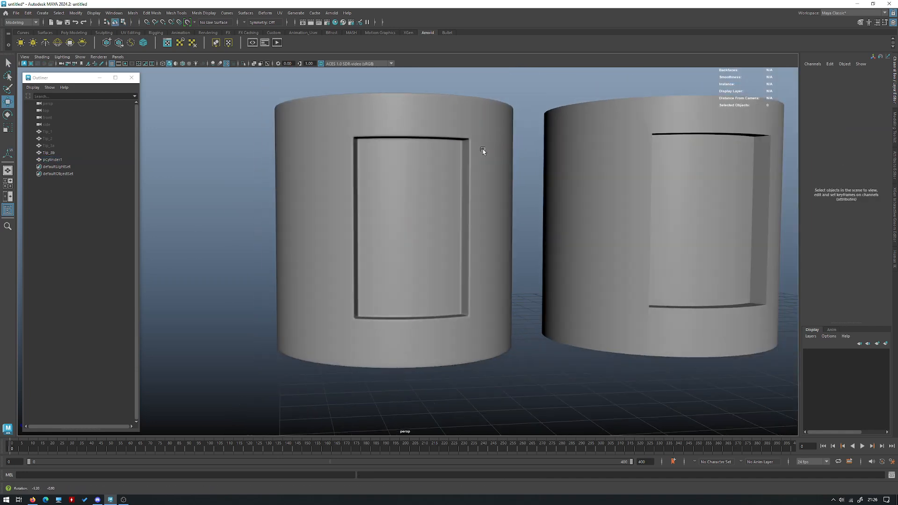
# Unhide Tip_3a and orbit to view Tip_3a, Tip_3b and pCylinder1 together
pyautogui.moveTo(482, 151); pyautogui.dragTo(397, 145)
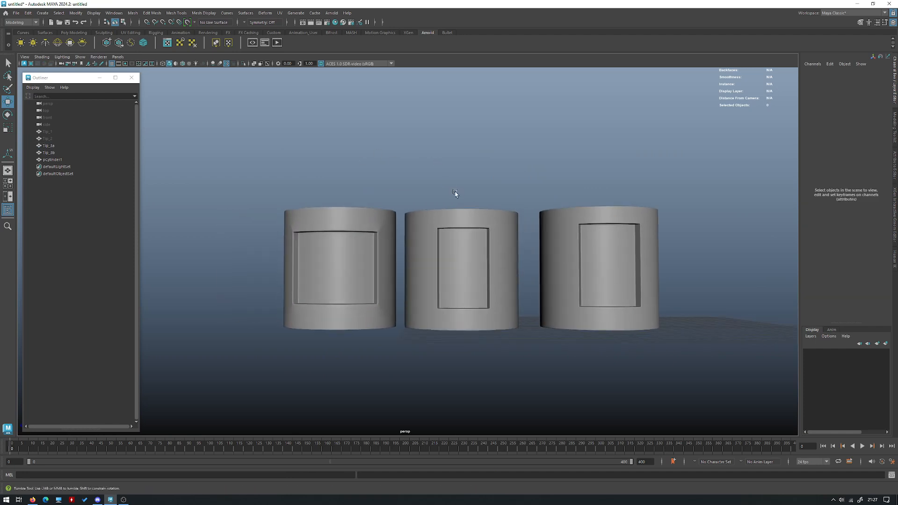
pyautogui.moveTo(454, 194); pyautogui.dragTo(522, 206)
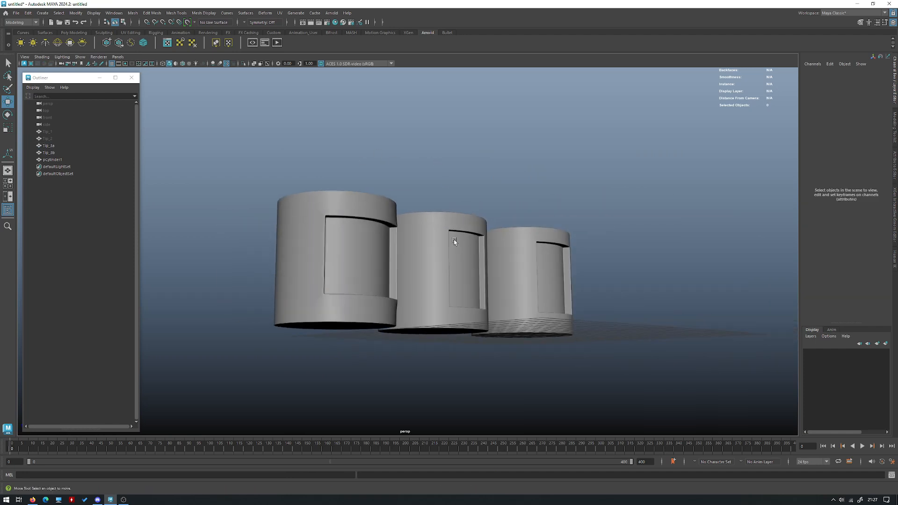
pyautogui.moveTo(454, 242); pyautogui.dragTo(437, 247)
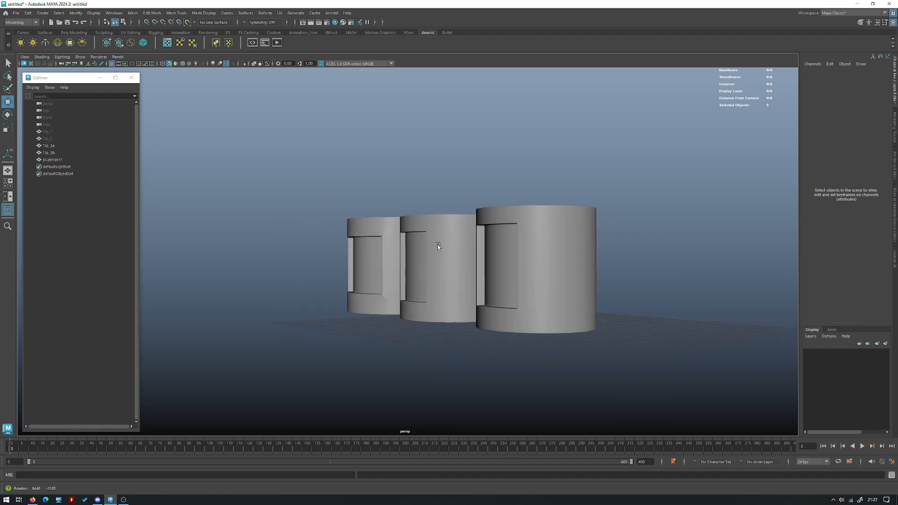
pyautogui.click(437, 246)
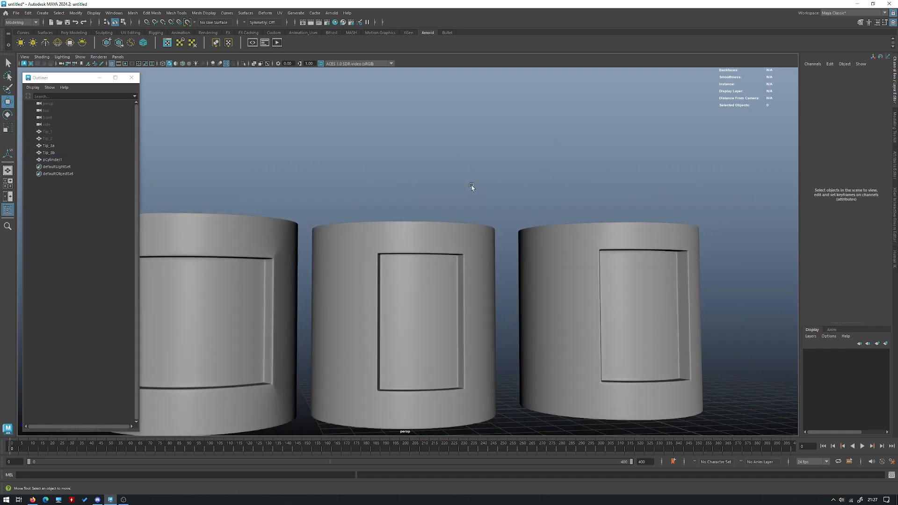
pyautogui.moveTo(472, 187); pyautogui.dragTo(449, 174)
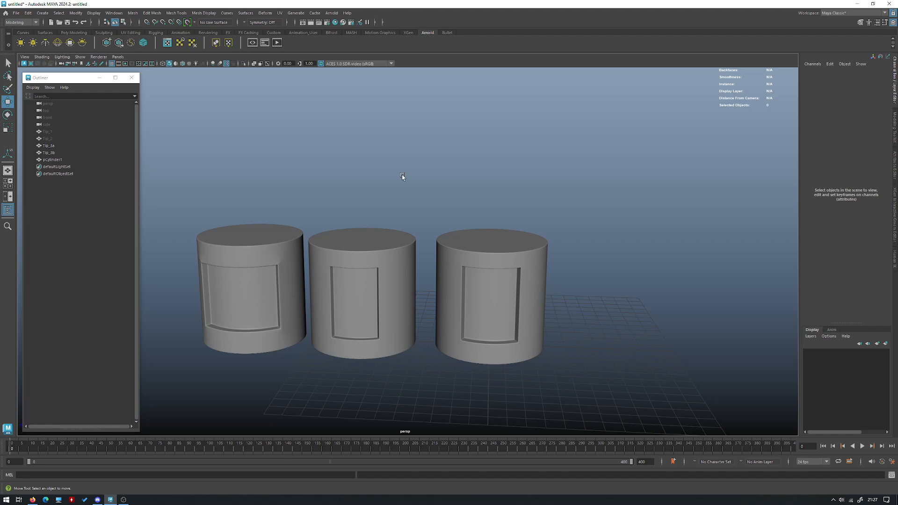
pyautogui.moveTo(268, 184)
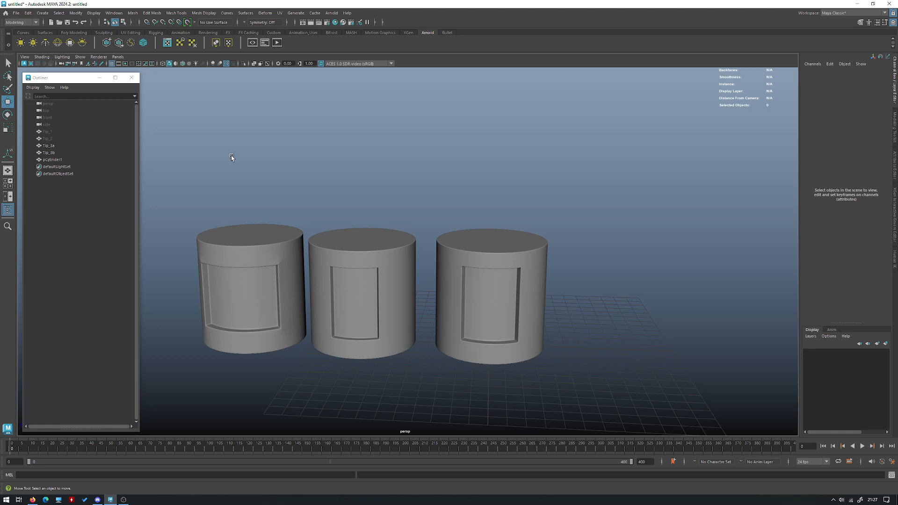
pyautogui.moveTo(334, 152)
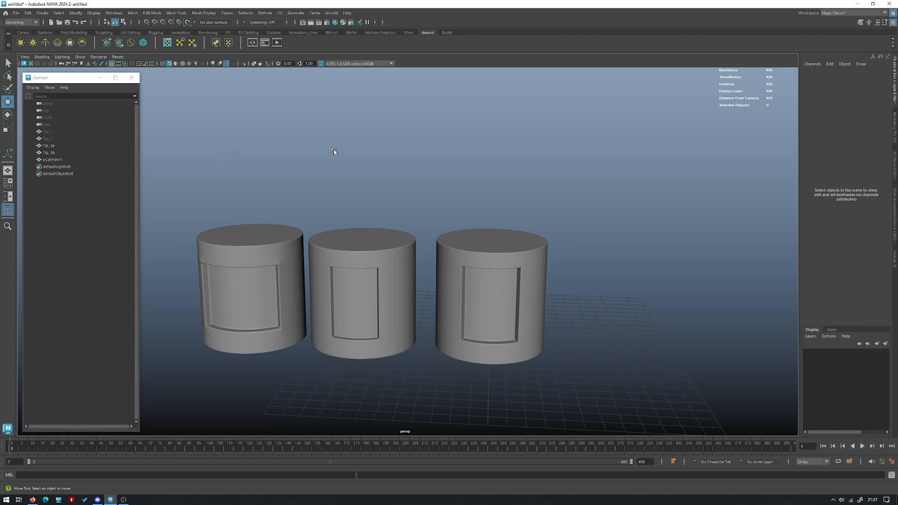
pyautogui.moveTo(351, 128)
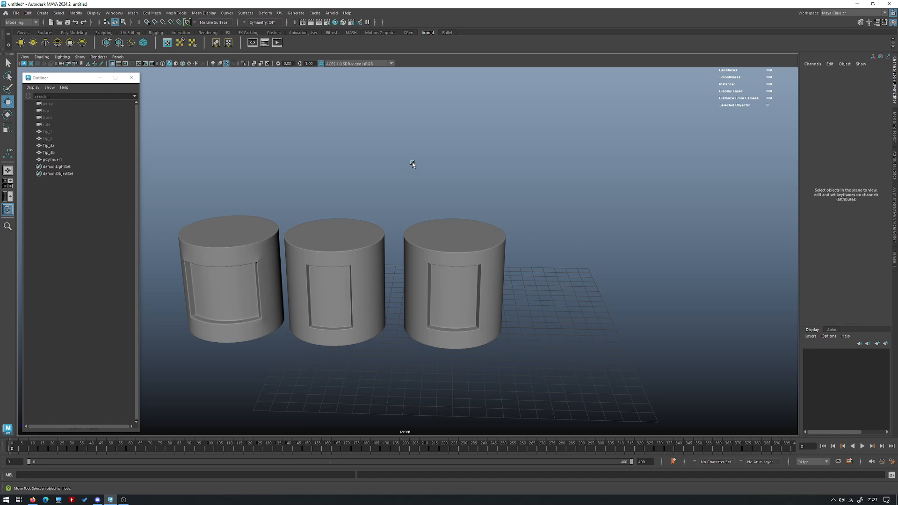
pyautogui.moveTo(491, 144)
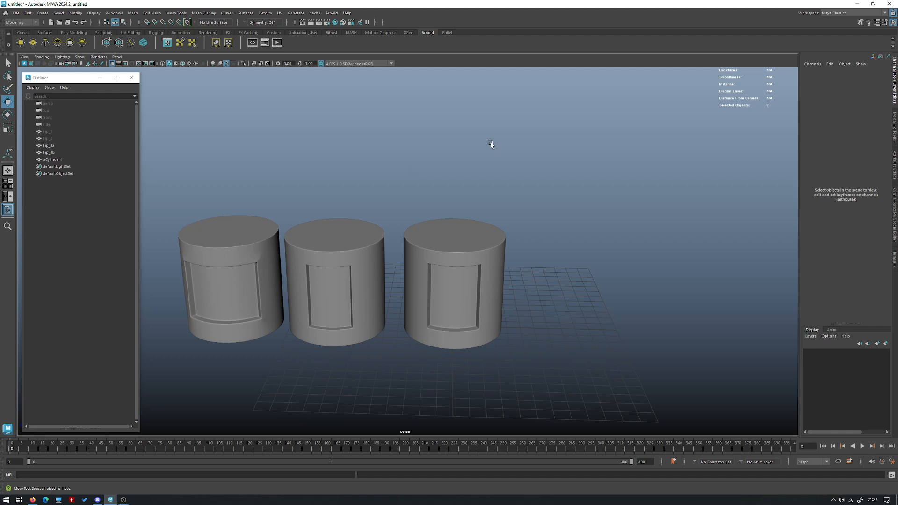